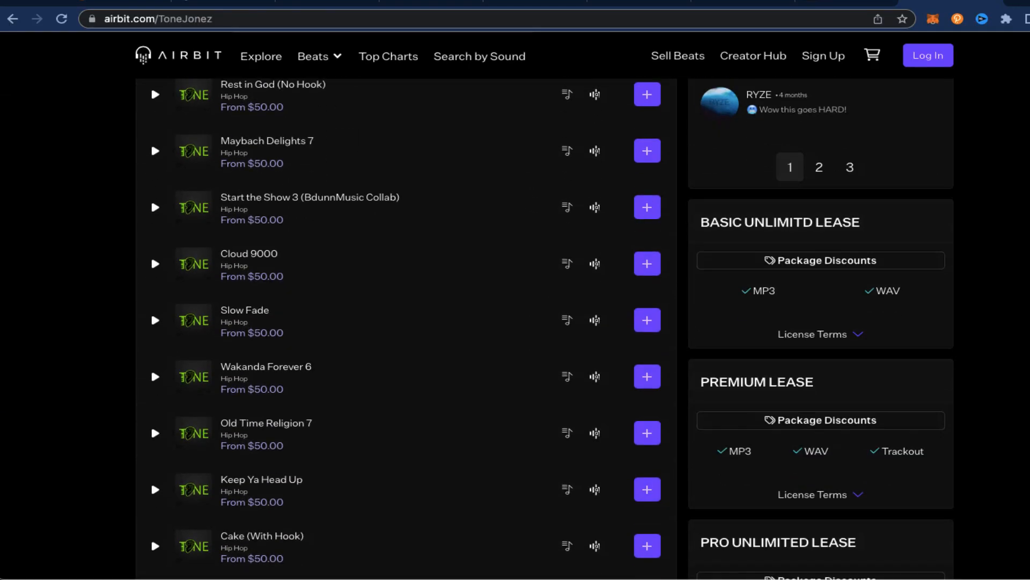
Accept WeTransfer's cookies and start downloading the All Things project stems.zip
{"action": "scroll", "scroll_direction": "down", "scroll_amount": 3}
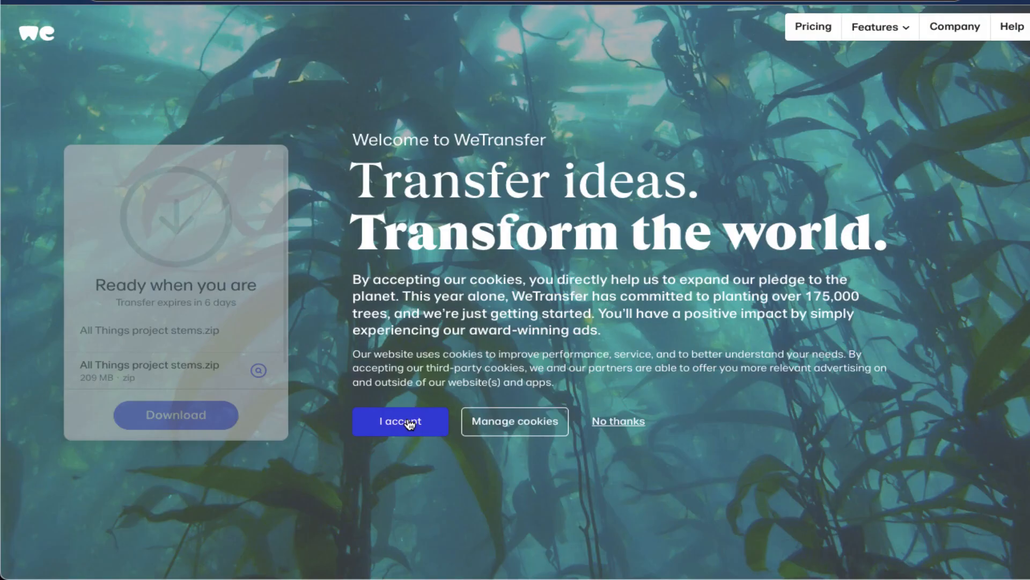
{"action": "left_click", "coordinate": [399, 421]}
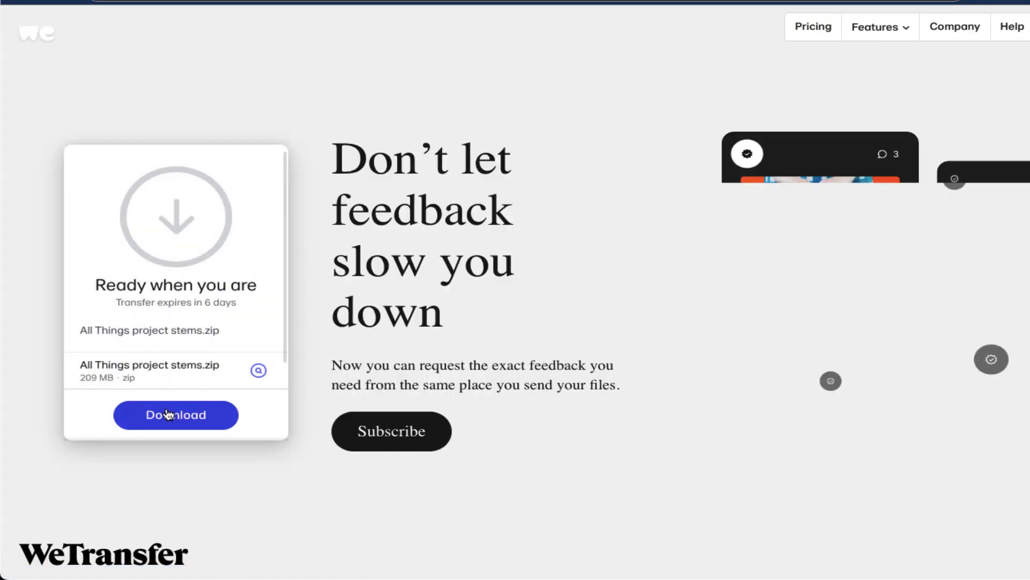
{"action": "left_click", "coordinate": [175, 415]}
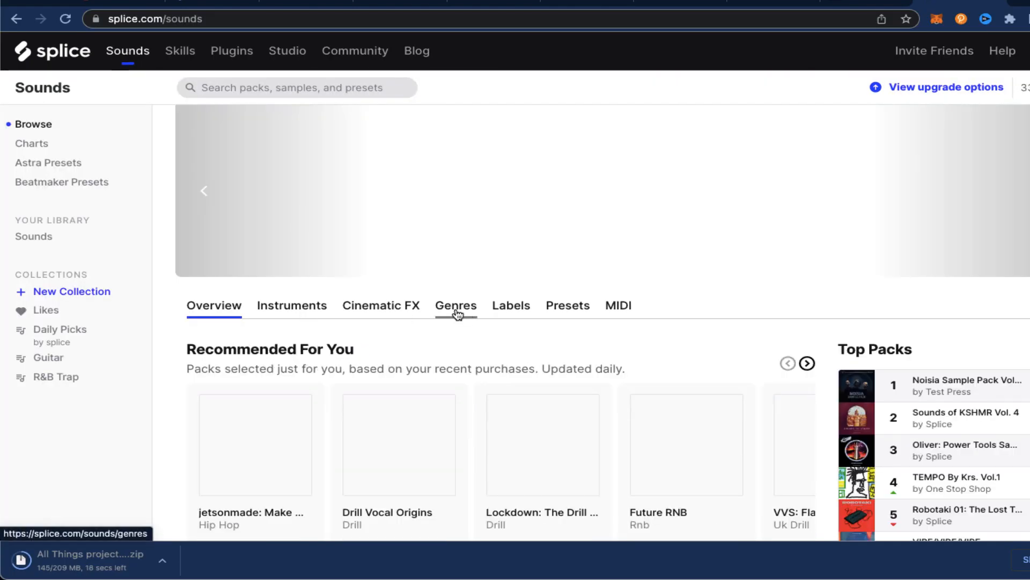
Browse Splice Sounds by genre and open the Hip Hop genre
{"action": "left_click", "coordinate": [456, 305]}
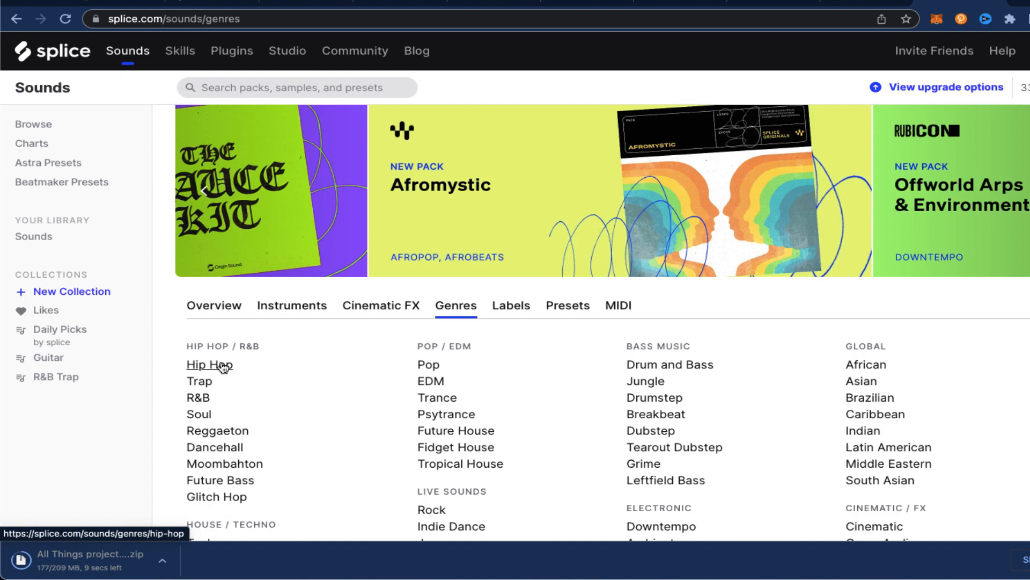
{"action": "left_click", "coordinate": [209, 365]}
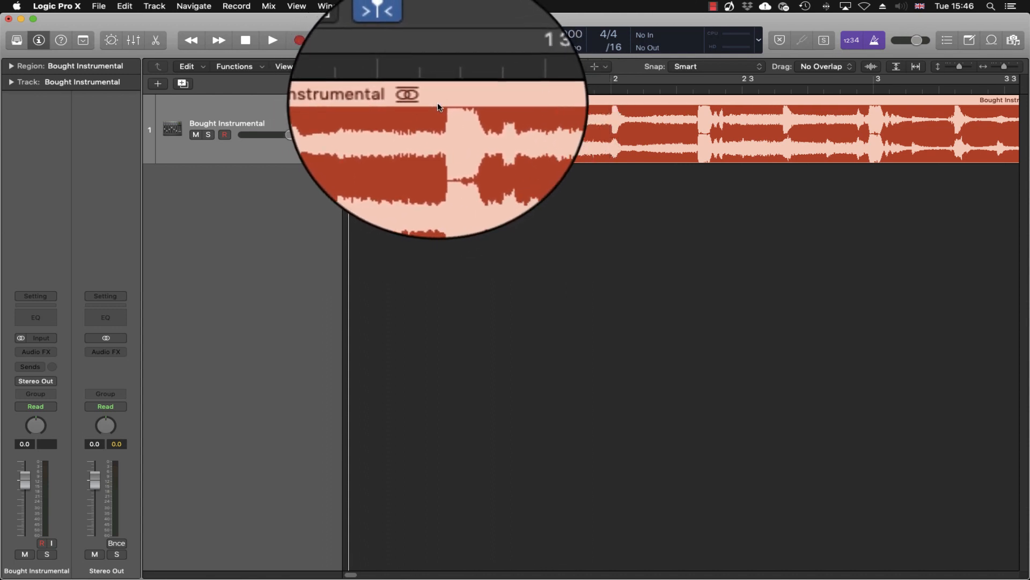
{"action": "mouse_move", "coordinate": [432, 110]}
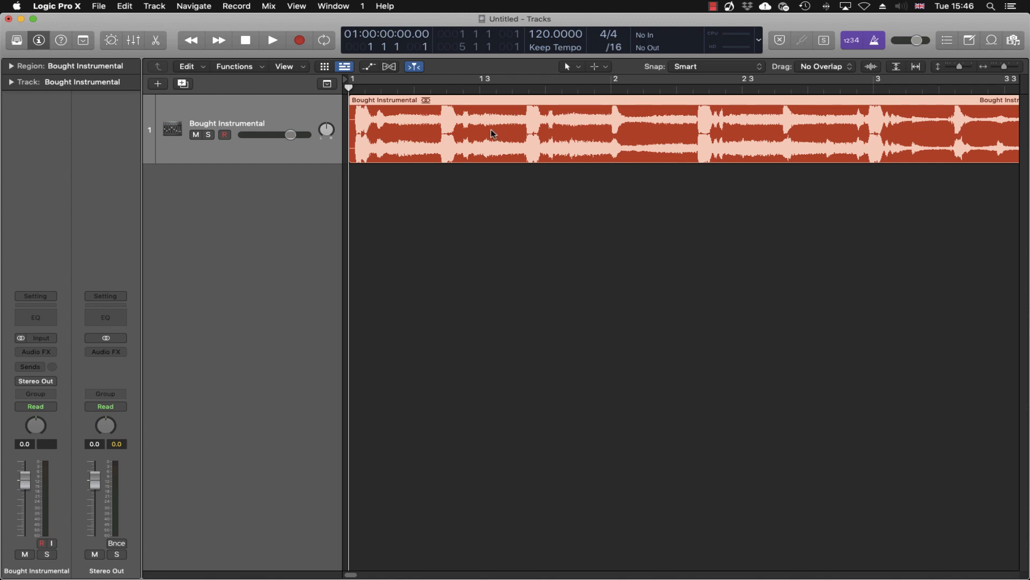
{"action": "mouse_move", "coordinate": [462, 134]}
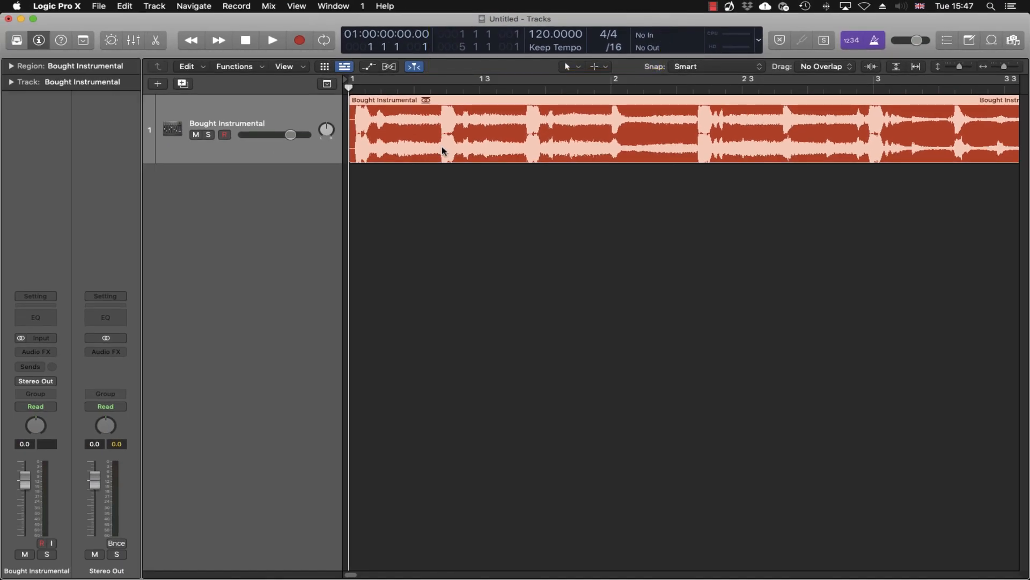
Select the Bought Instrumental region on track 1 and play it back
{"action": "left_click", "coordinate": [272, 40]}
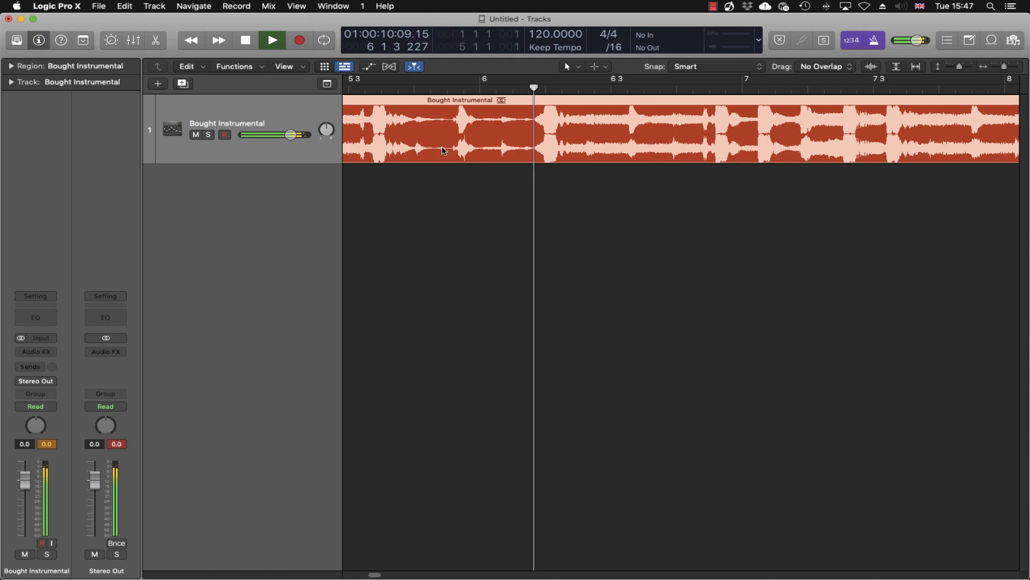
Insert a stereo BPM Counter in the Bought Instrumental channel's Audio FX slot
{"action": "left_click", "coordinate": [272, 40]}
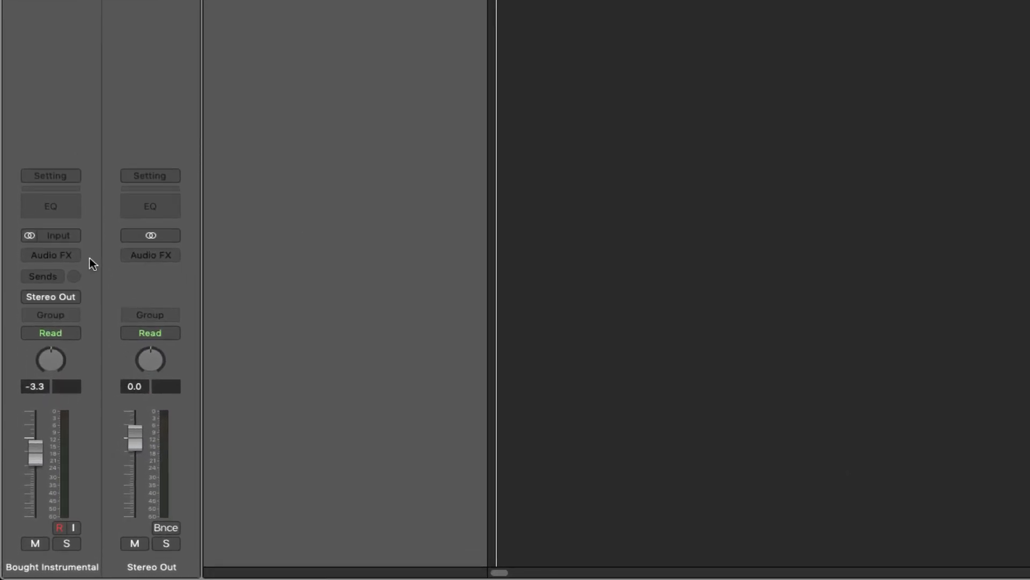
{"action": "left_click", "coordinate": [50, 255]}
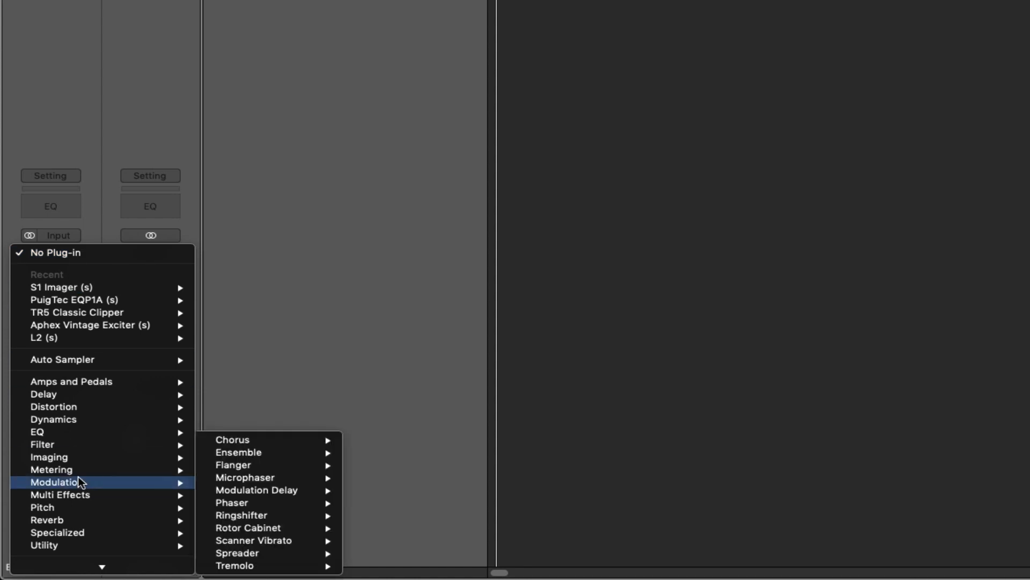
{"action": "mouse_move", "coordinate": [52, 469]}
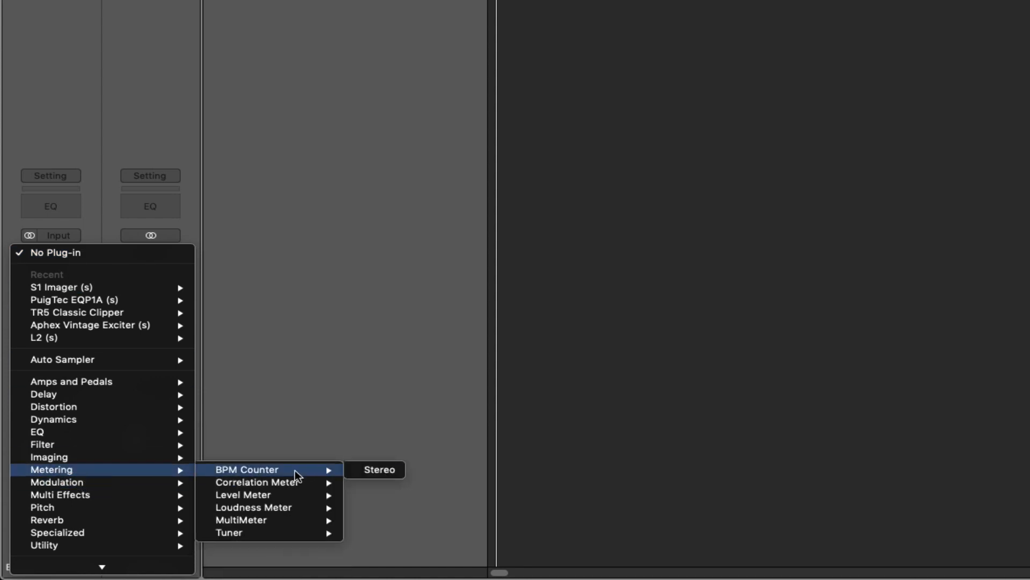
{"action": "left_click", "coordinate": [378, 469]}
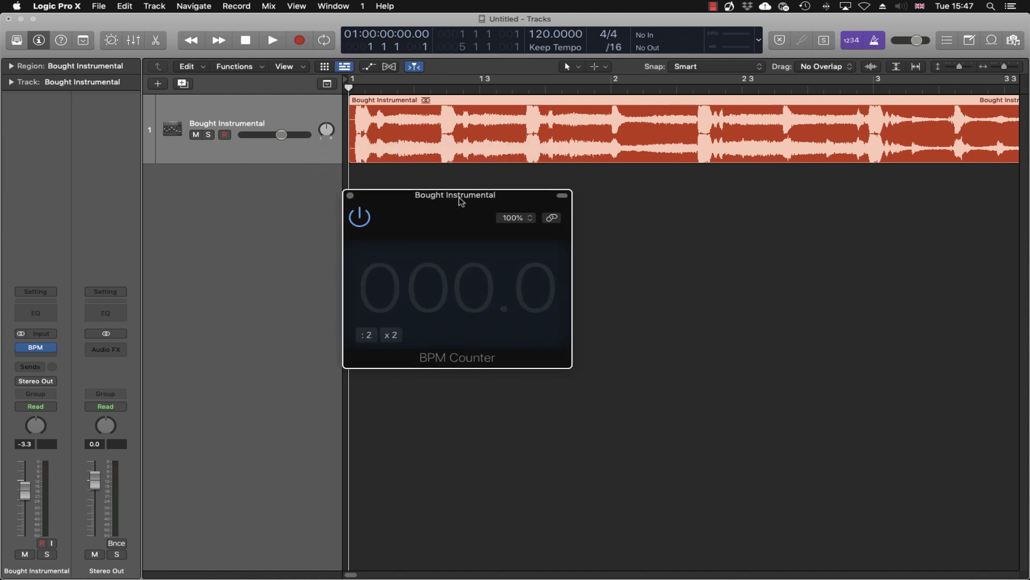
{"action": "mouse_move", "coordinate": [556, 135]}
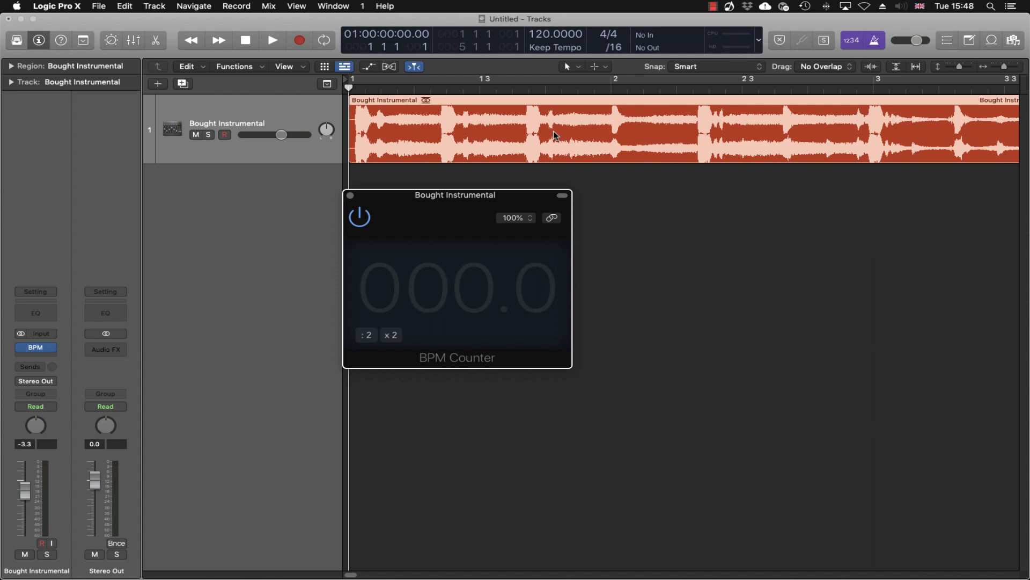
Play the instrumental until the BPM Counter reads 92.0, then stop playback
{"action": "left_click", "coordinate": [272, 40]}
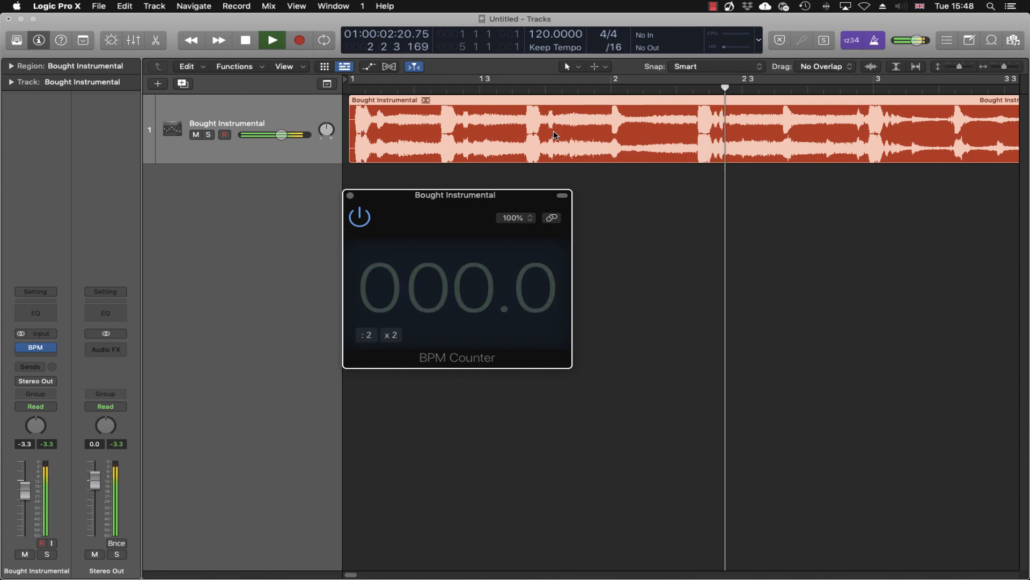
{"action": "left_click", "coordinate": [271, 40]}
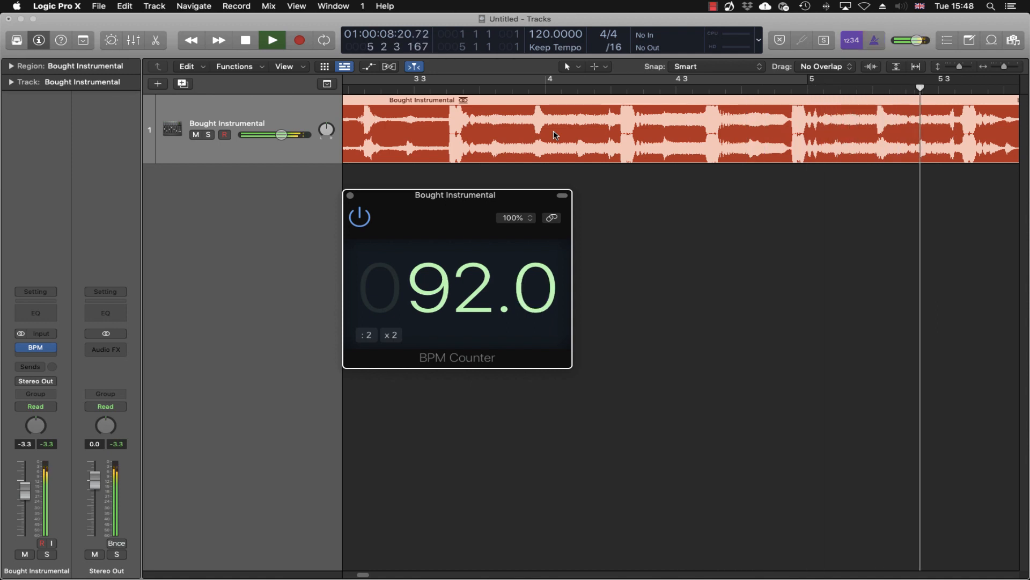
{"action": "left_click", "coordinate": [272, 40]}
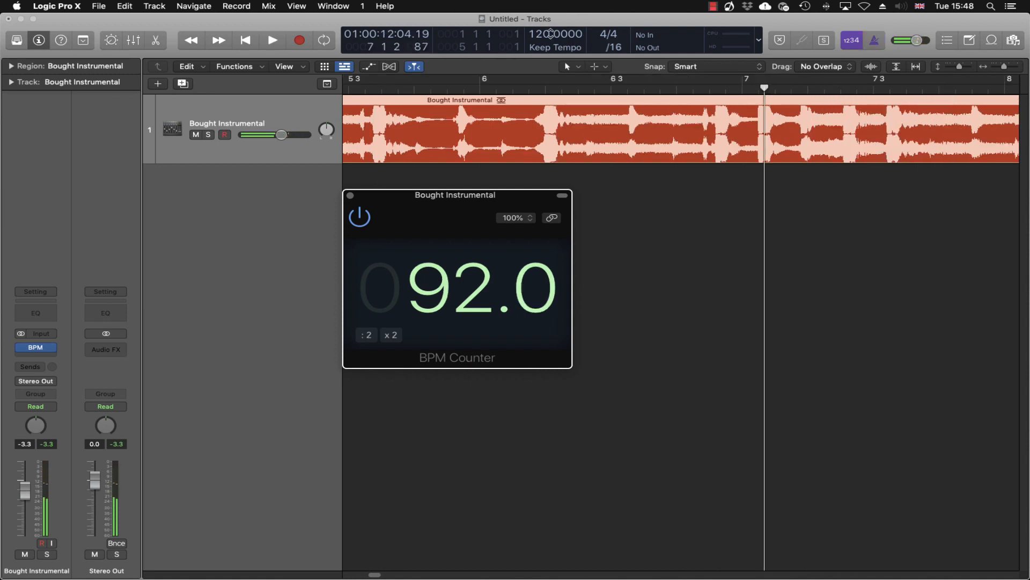
{"action": "mouse_move", "coordinate": [557, 34]}
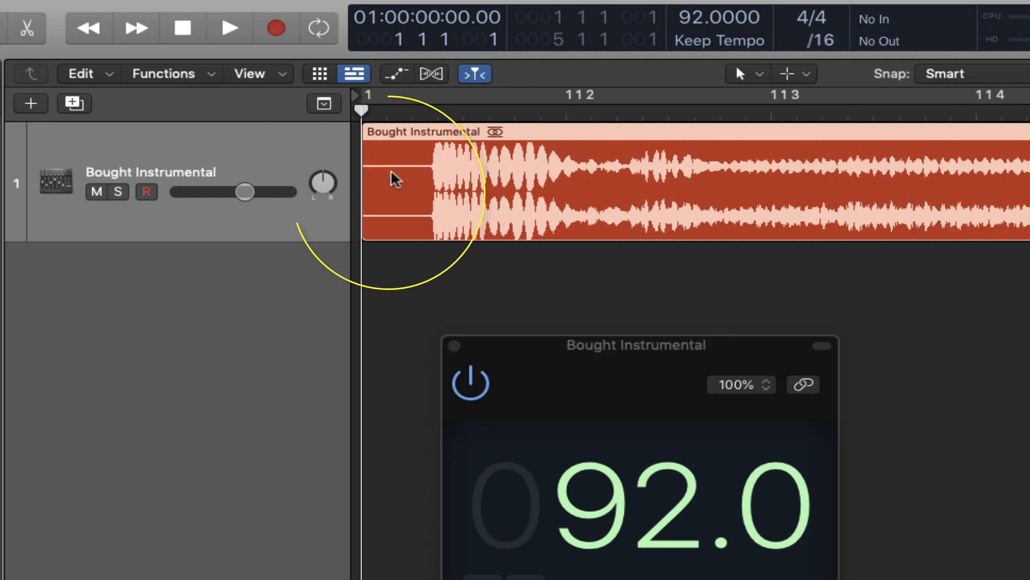
{"action": "mouse_move", "coordinate": [427, 207]}
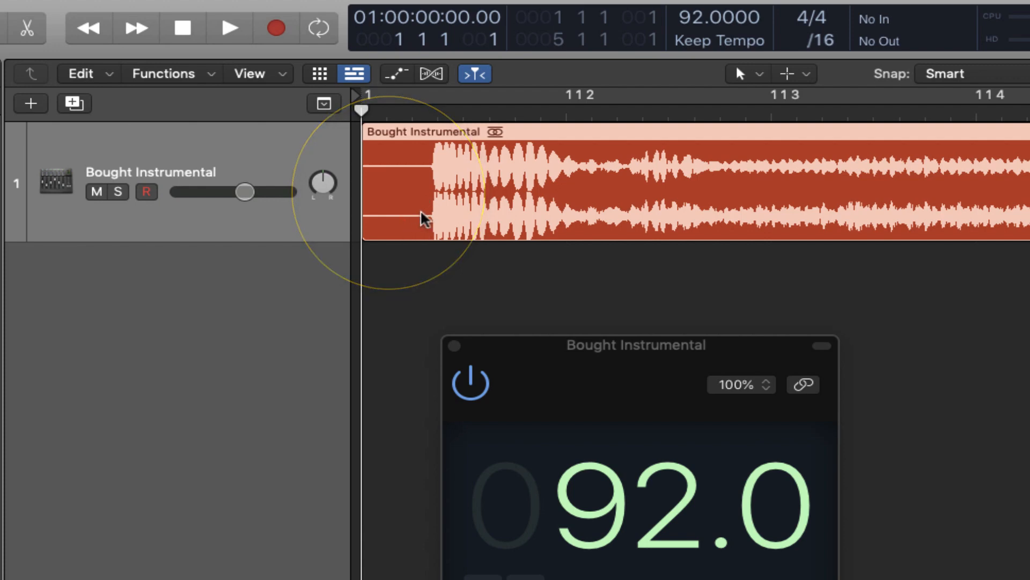
{"action": "mouse_move", "coordinate": [409, 229]}
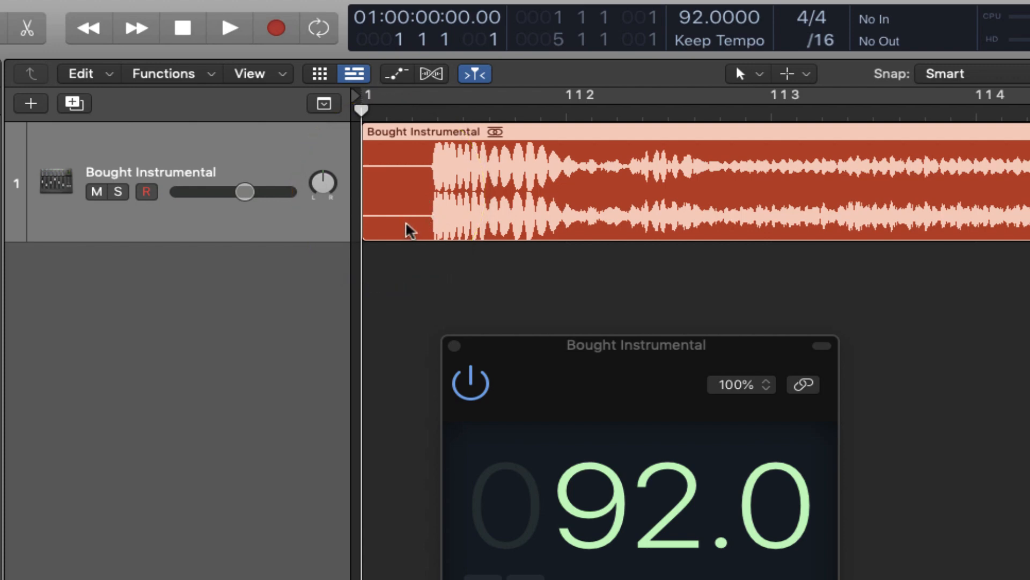
{"action": "mouse_move", "coordinate": [414, 118]}
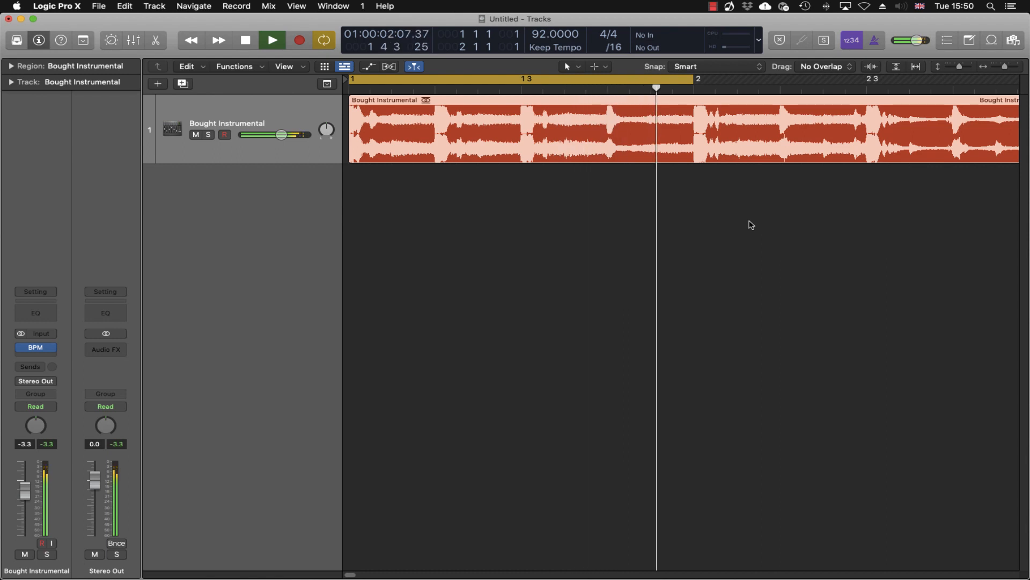
Audition the bar-one loop at 92 BPM, then switch Cycle off and stop
{"action": "left_click", "coordinate": [575, 86]}
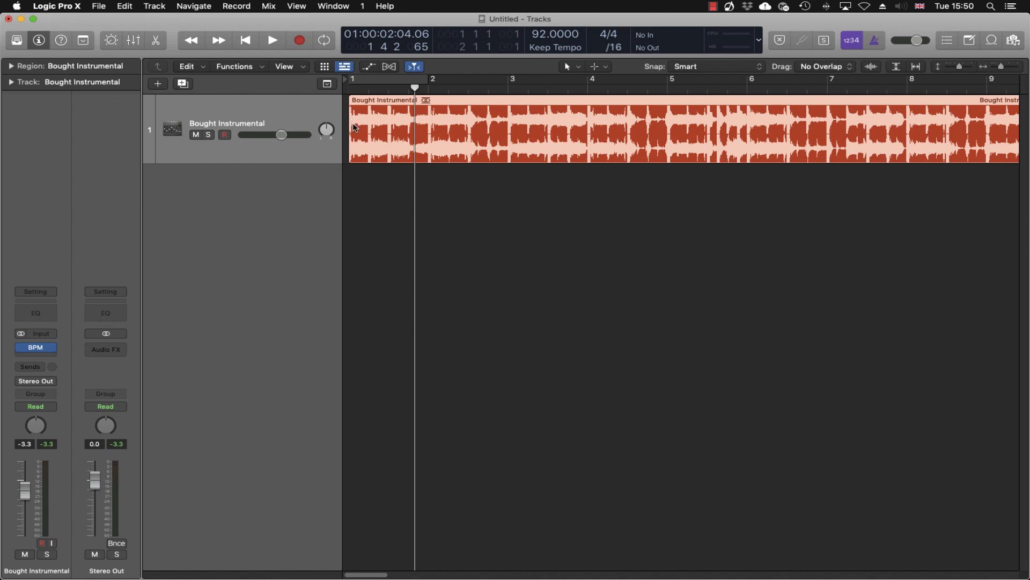
{"action": "mouse_move", "coordinate": [427, 181]}
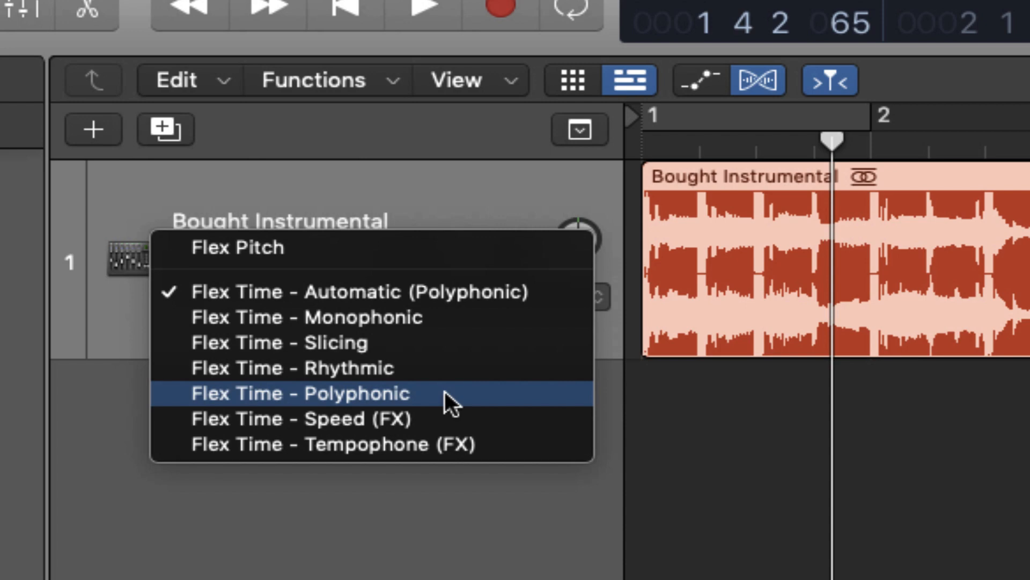
{"action": "mouse_move", "coordinate": [430, 404]}
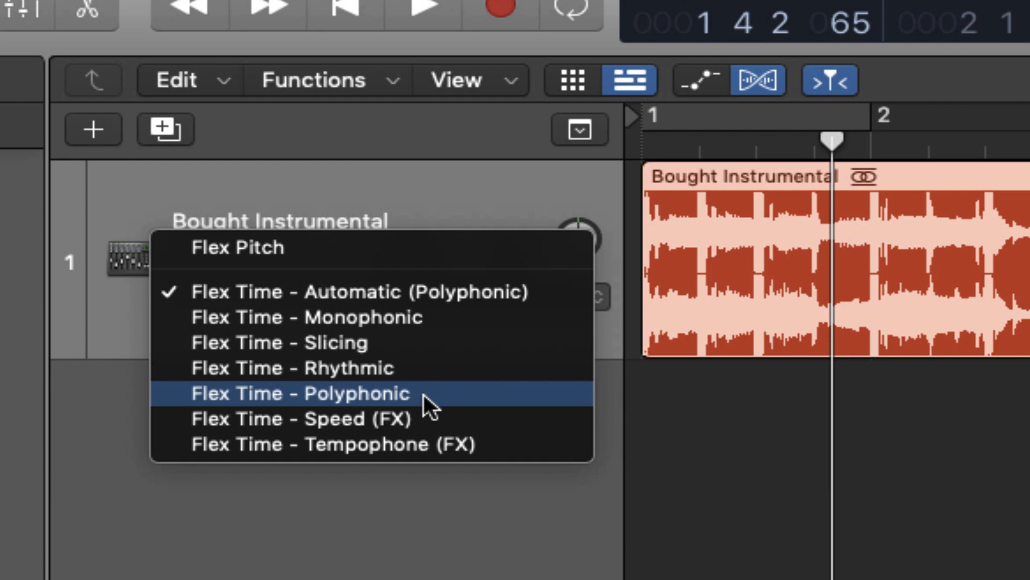
Enable Polyphonic flex mode on the Bought Instrumental track, with tempo at 100 BPM
{"action": "left_click", "coordinate": [299, 392]}
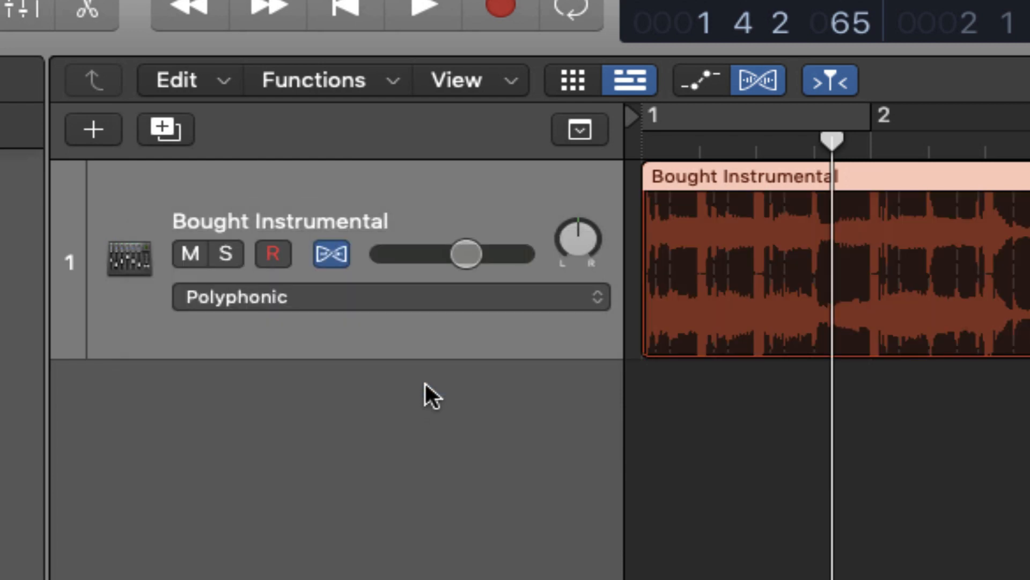
{"action": "mouse_move", "coordinate": [358, 279]}
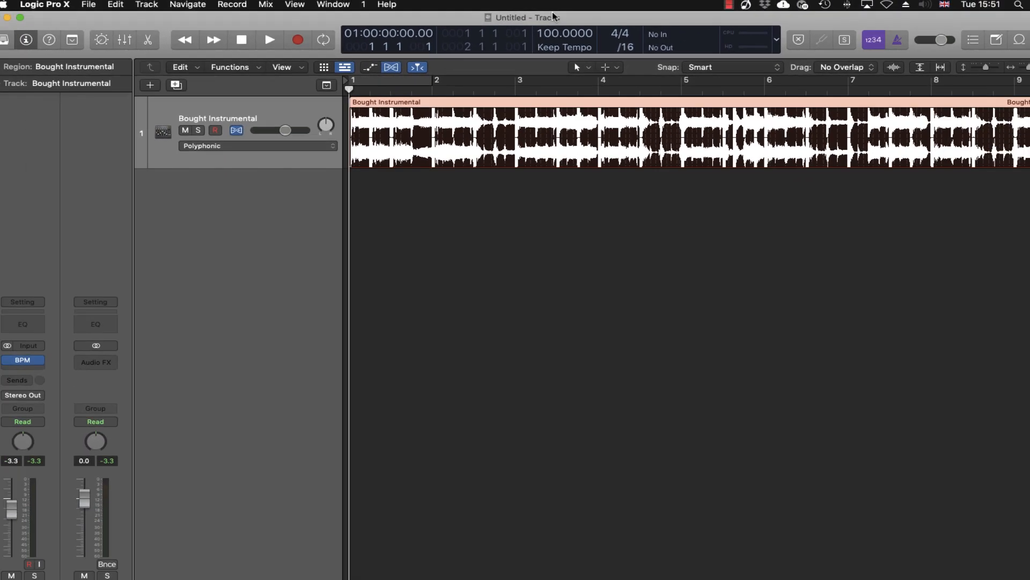
{"action": "left_click", "coordinate": [270, 39]}
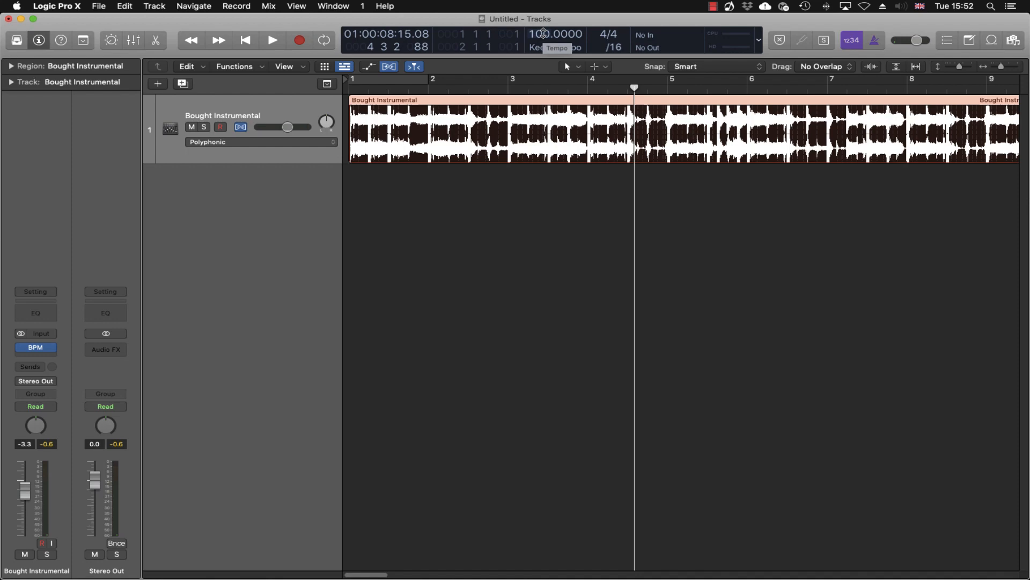
Audition the flexed instrumental at 85 BPM, then set the tempo to 95 and play
{"action": "double_click", "coordinate": [558, 33]}
{"action": "type", "text": "85.0000"}
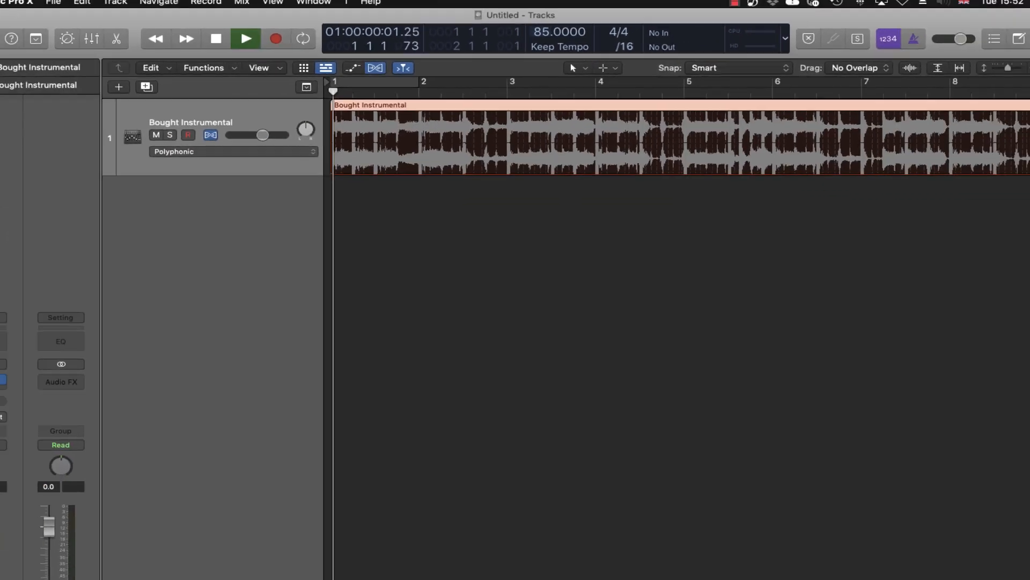
{"action": "left_click", "coordinate": [245, 38]}
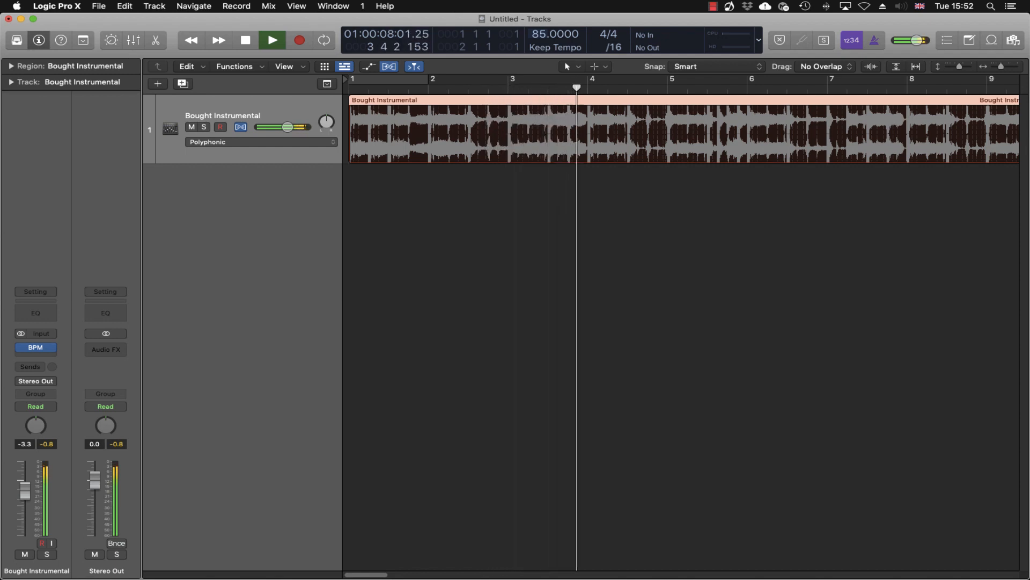
{"action": "left_click", "coordinate": [271, 40]}
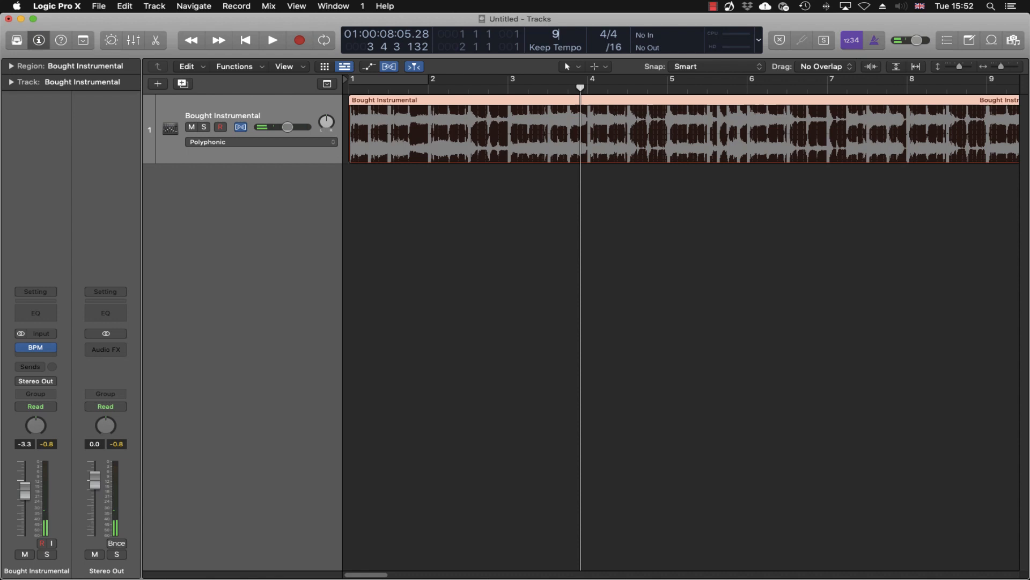
{"action": "left_click", "coordinate": [272, 40]}
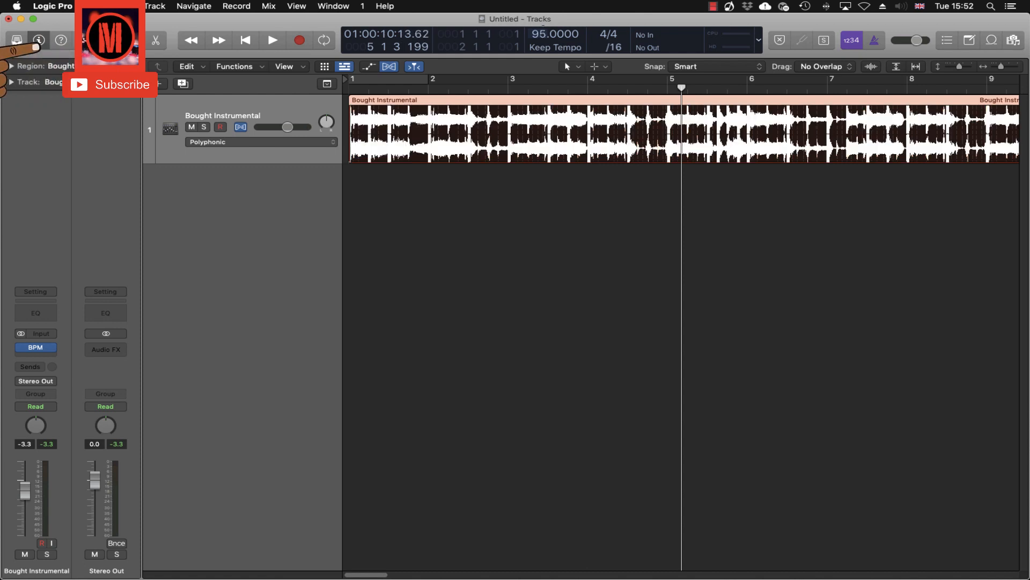
Select the Bought Instrumental region and turn Show Flex off
{"action": "left_click", "coordinate": [272, 40]}
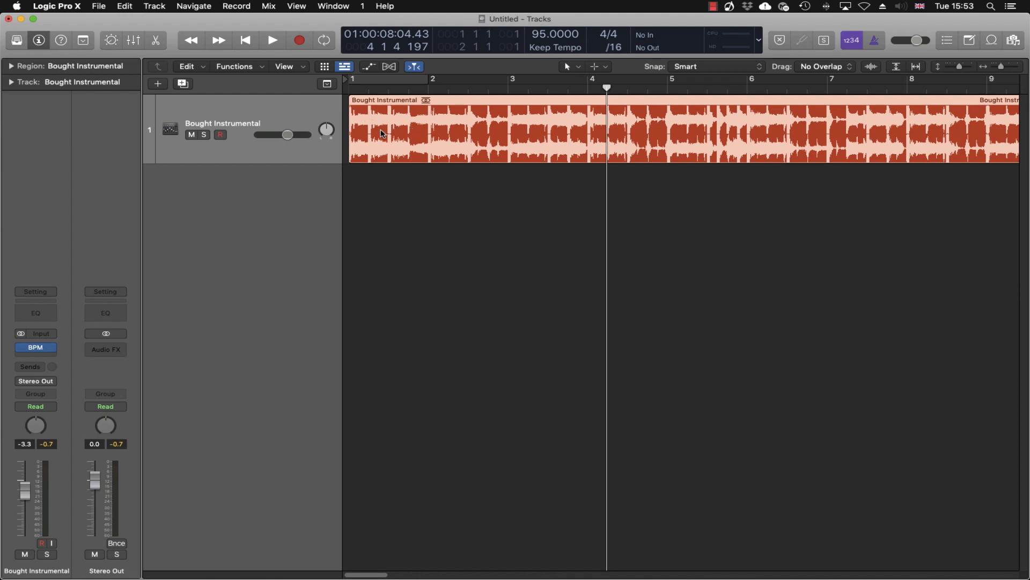
Bounce the instrumental region in place to a new Bought Instrumental 95 track
{"action": "right_click", "coordinate": [381, 134]}
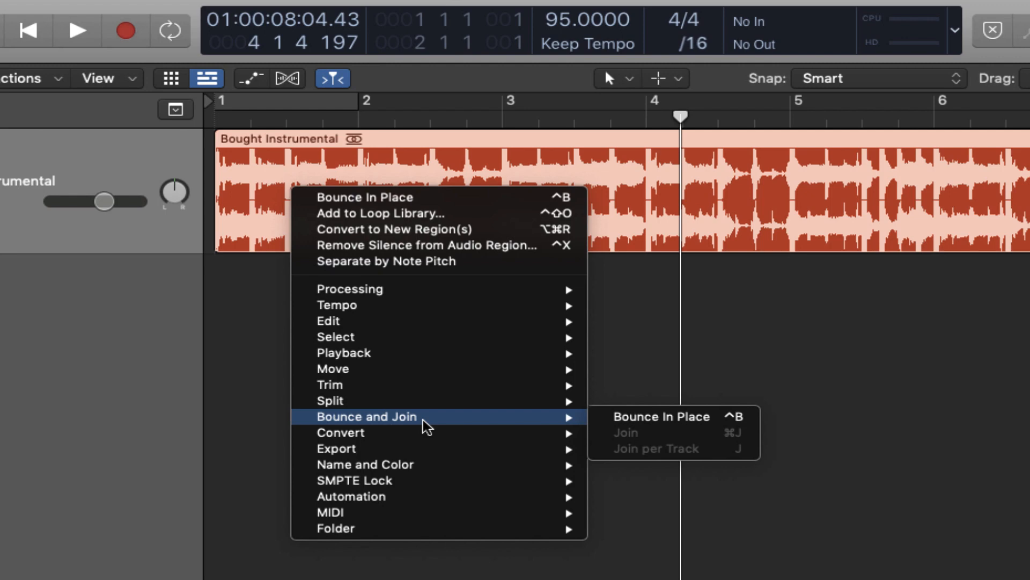
{"action": "left_click", "coordinate": [660, 416]}
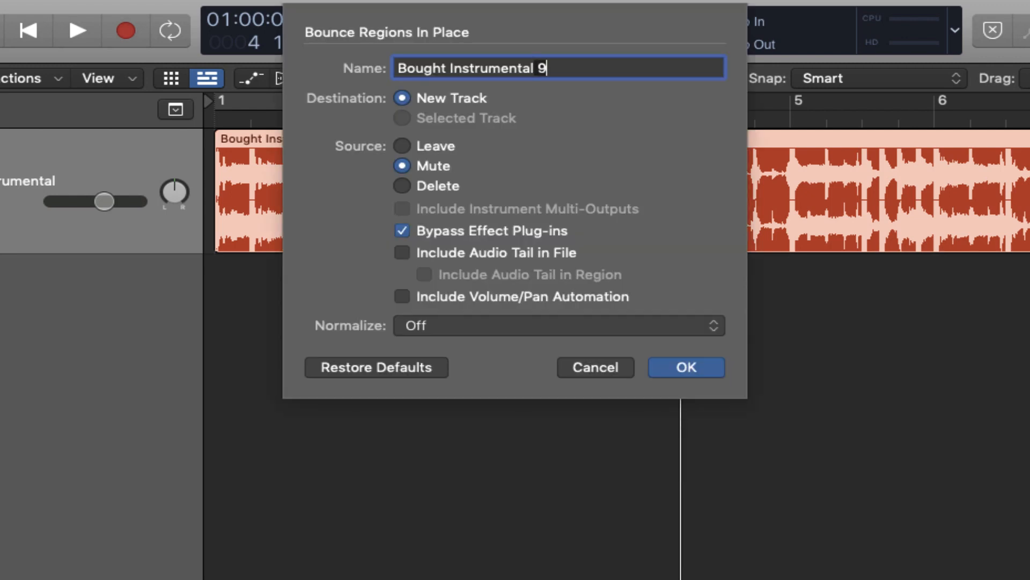
{"action": "left_click", "coordinate": [685, 367]}
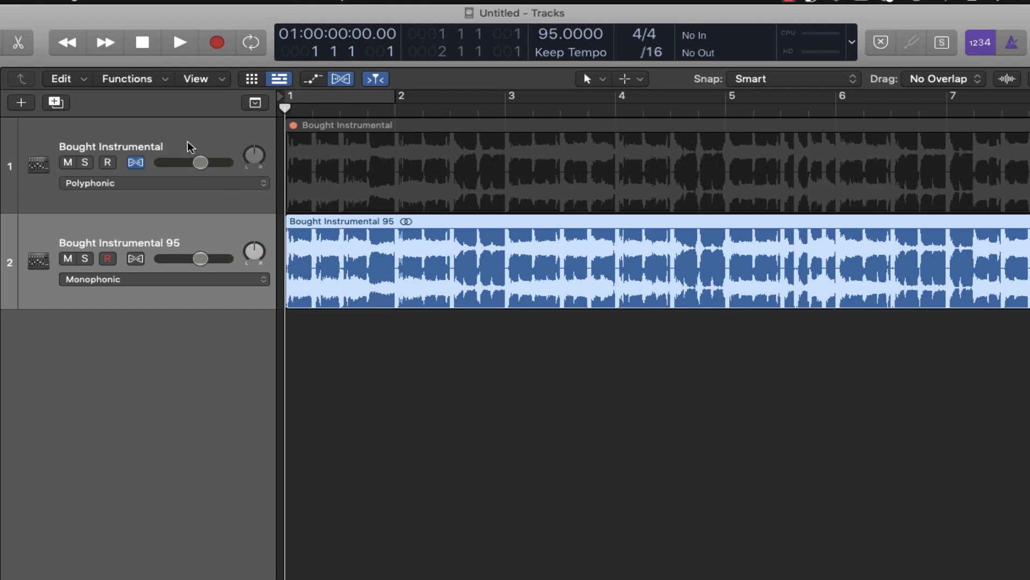
{"action": "mouse_move", "coordinate": [202, 244]}
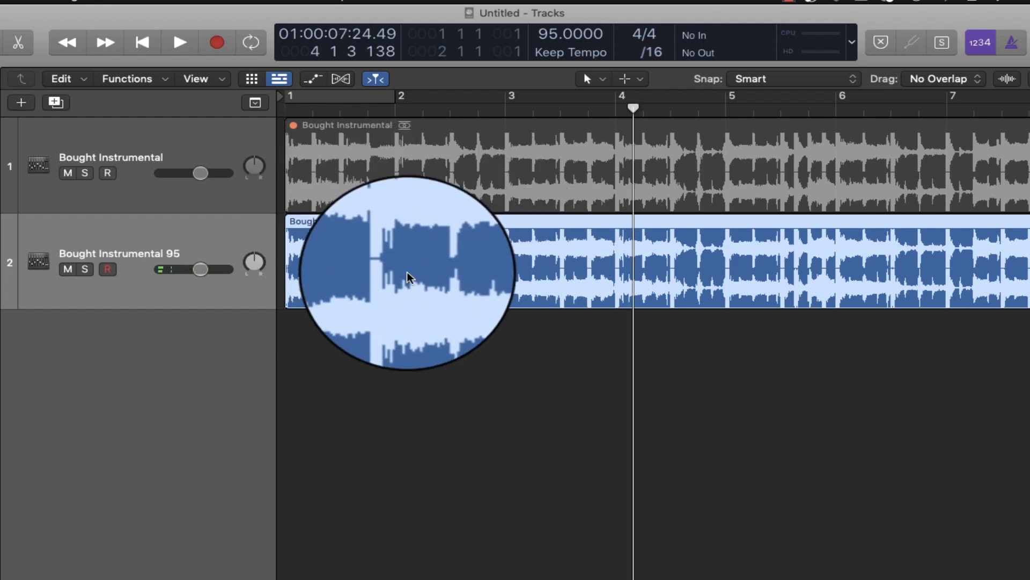
{"action": "mouse_move", "coordinate": [403, 204]}
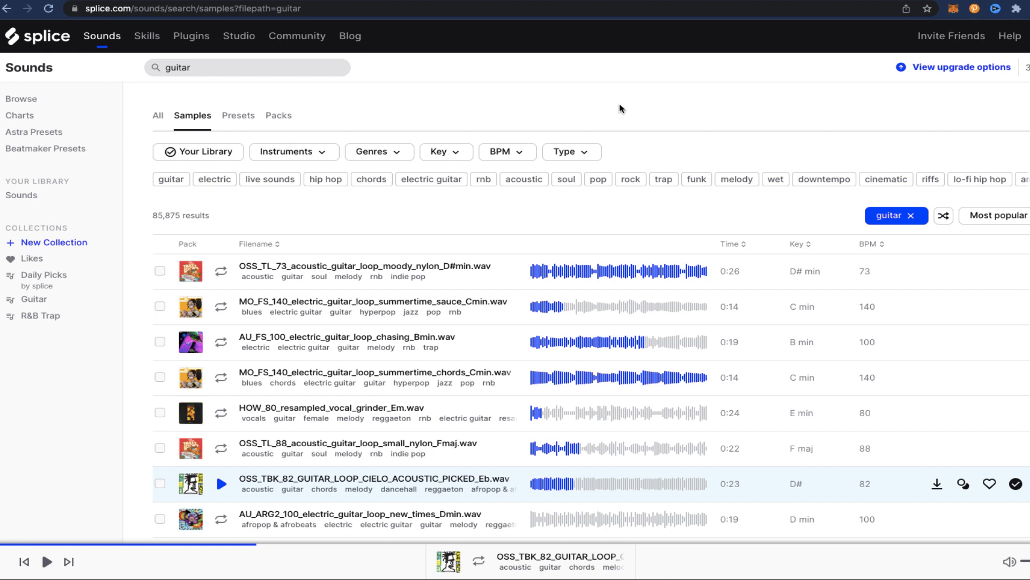
{"action": "mouse_move", "coordinate": [237, 490]}
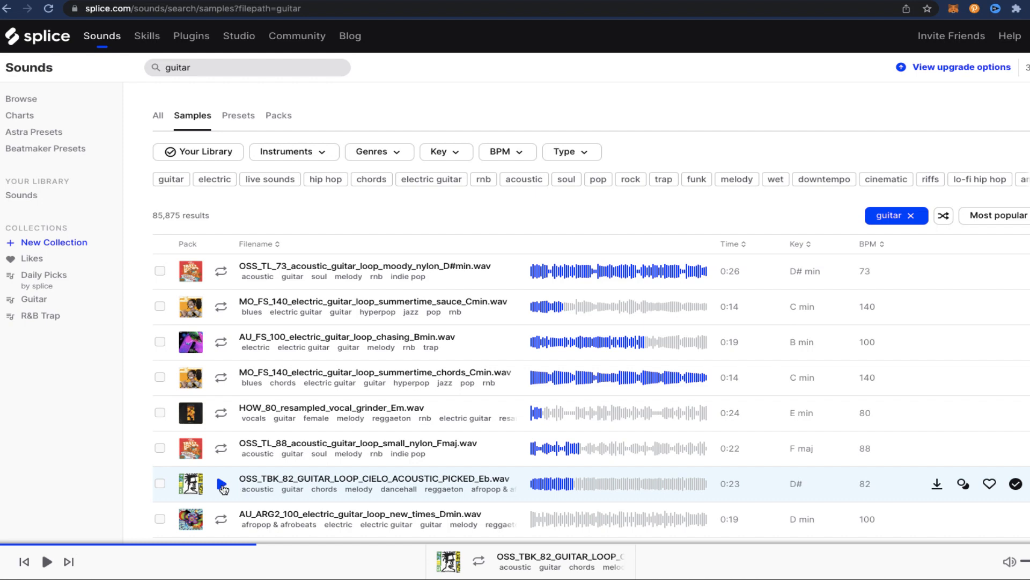
Preview the OSS_TBK_82 CIELO acoustic picked guitar loop in the Splice guitar results
{"action": "left_click", "coordinate": [221, 487]}
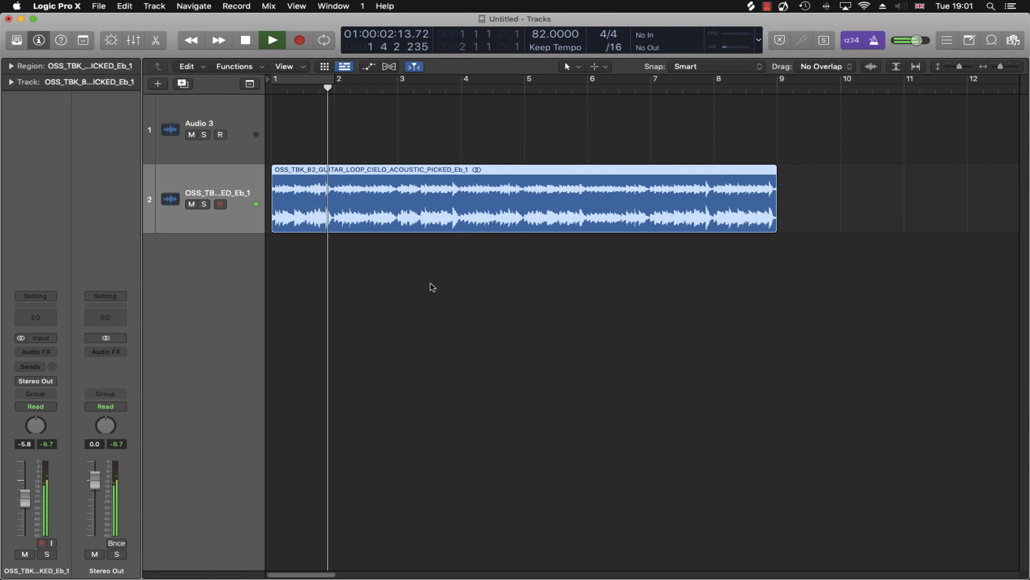
Stop the guitar loop playing at 82 BPM, then audition it again at 86 BPM
{"action": "left_click", "coordinate": [271, 40]}
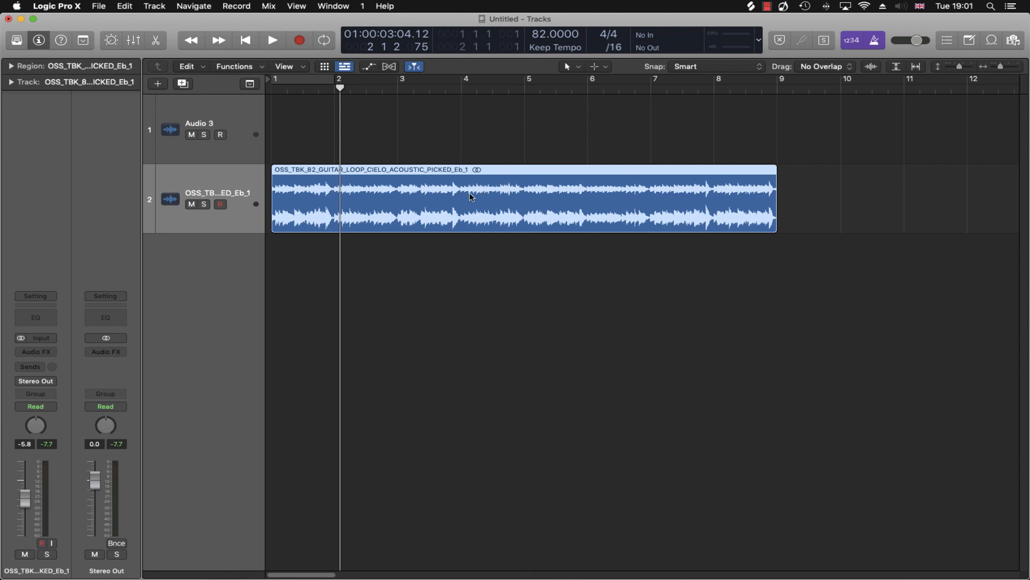
{"action": "mouse_move", "coordinate": [508, 105]}
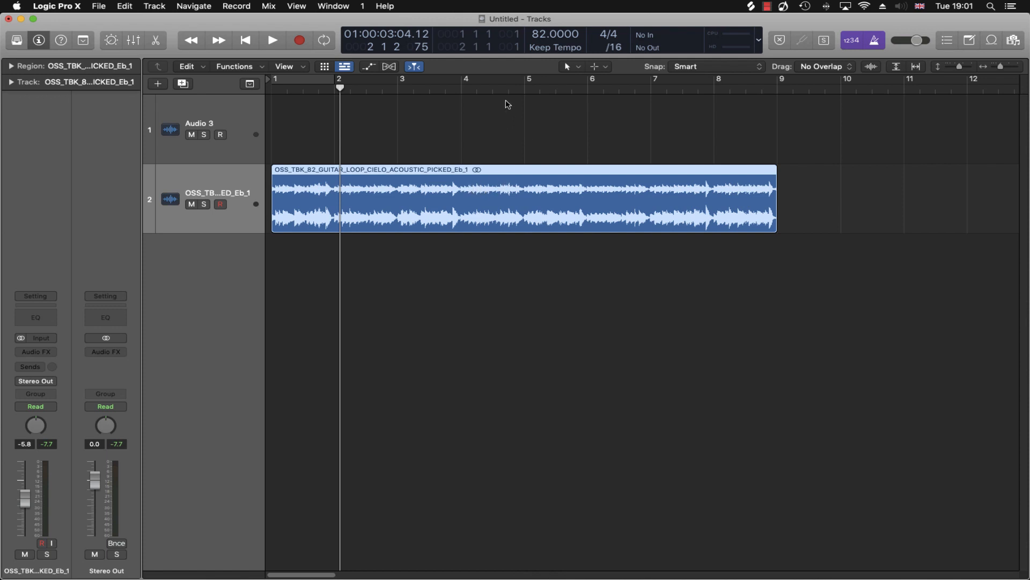
{"action": "mouse_move", "coordinate": [554, 33]}
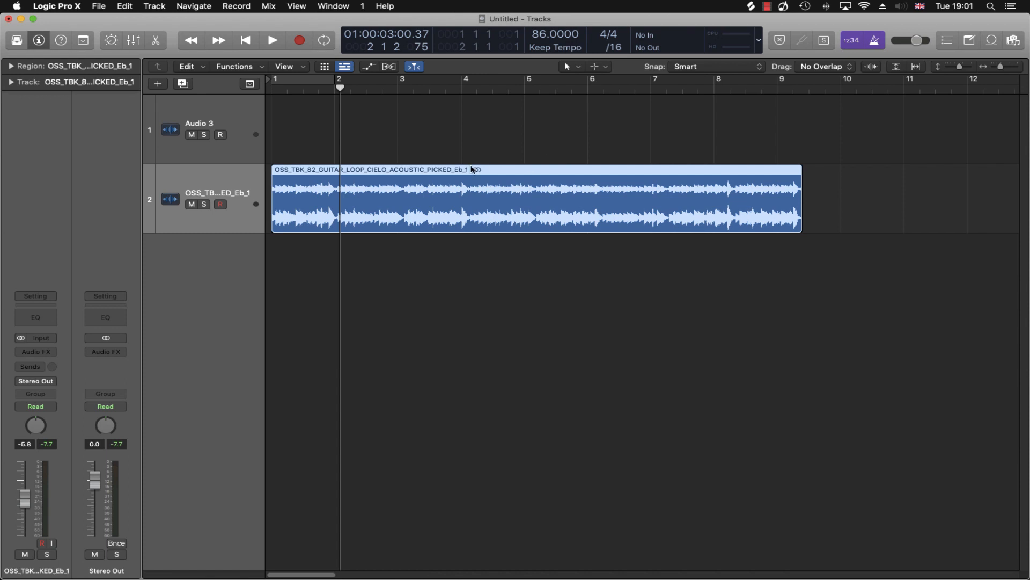
{"action": "left_click", "coordinate": [272, 40]}
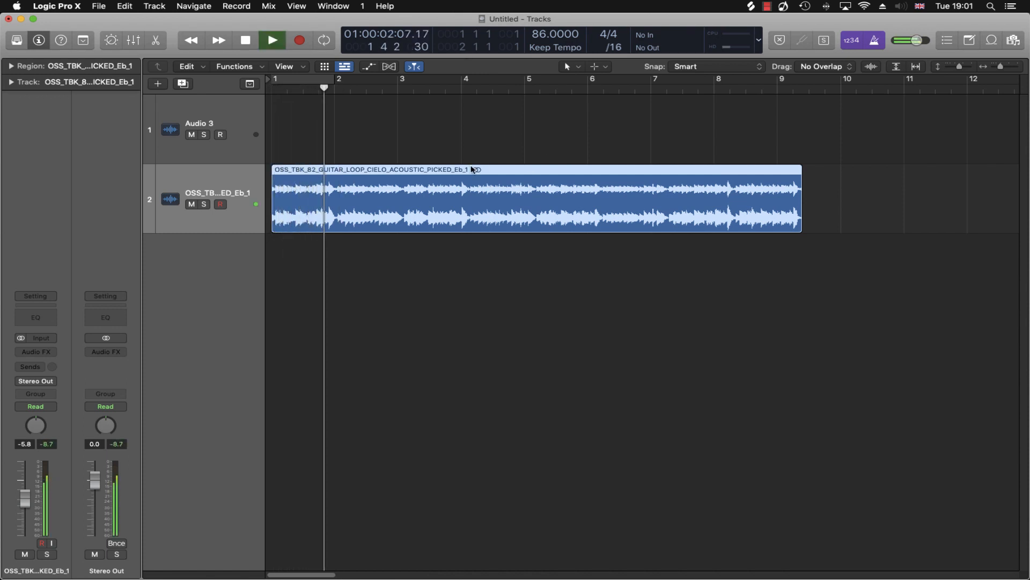
{"action": "left_click", "coordinate": [272, 41]}
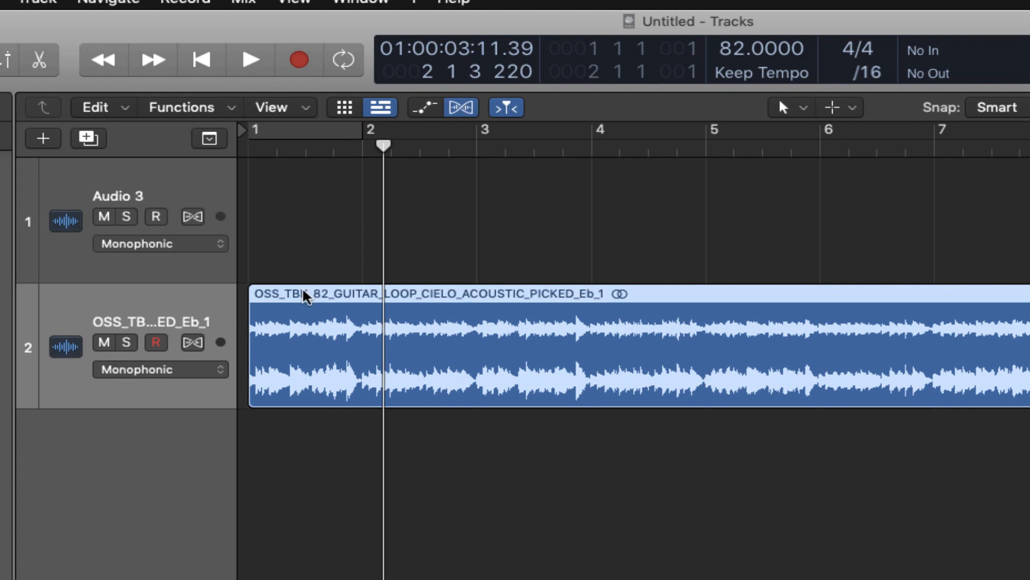
Set the guitar track's flex mode to Polyphonic and change the project tempo to 76 BPM
{"action": "left_click", "coordinate": [161, 368]}
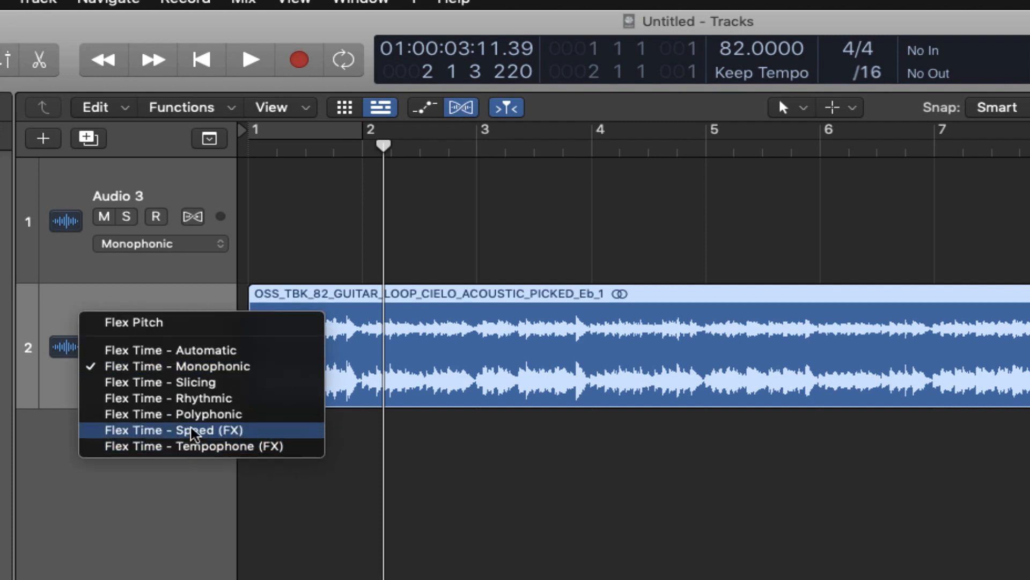
{"action": "left_click", "coordinate": [173, 416]}
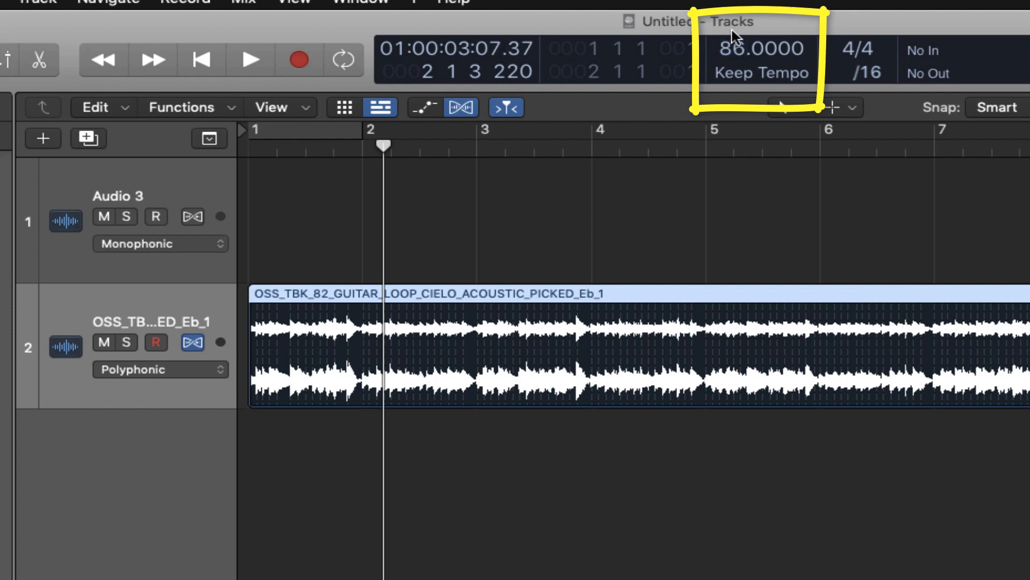
{"action": "left_click", "coordinate": [249, 59]}
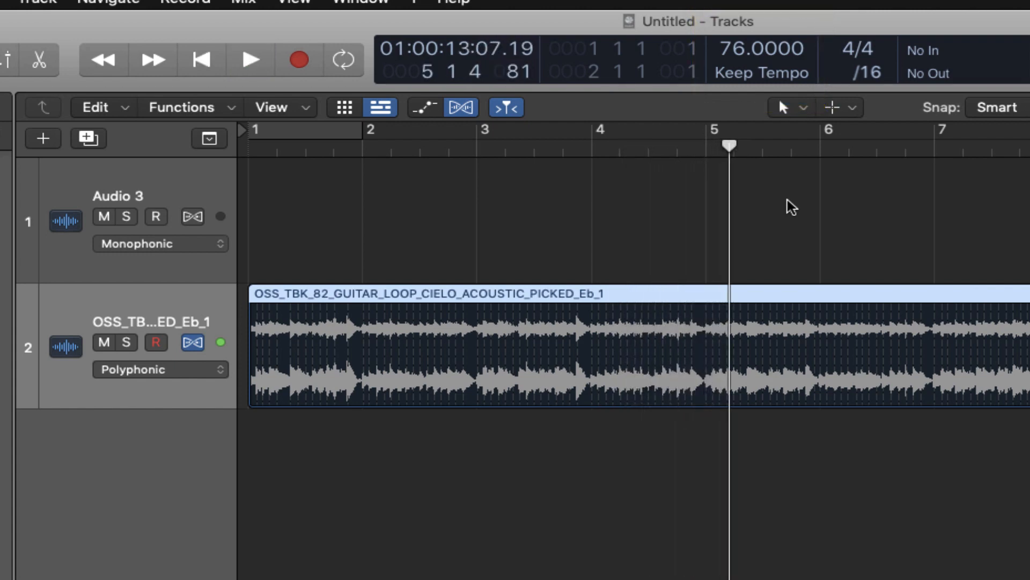
{"action": "mouse_move", "coordinate": [718, 245]}
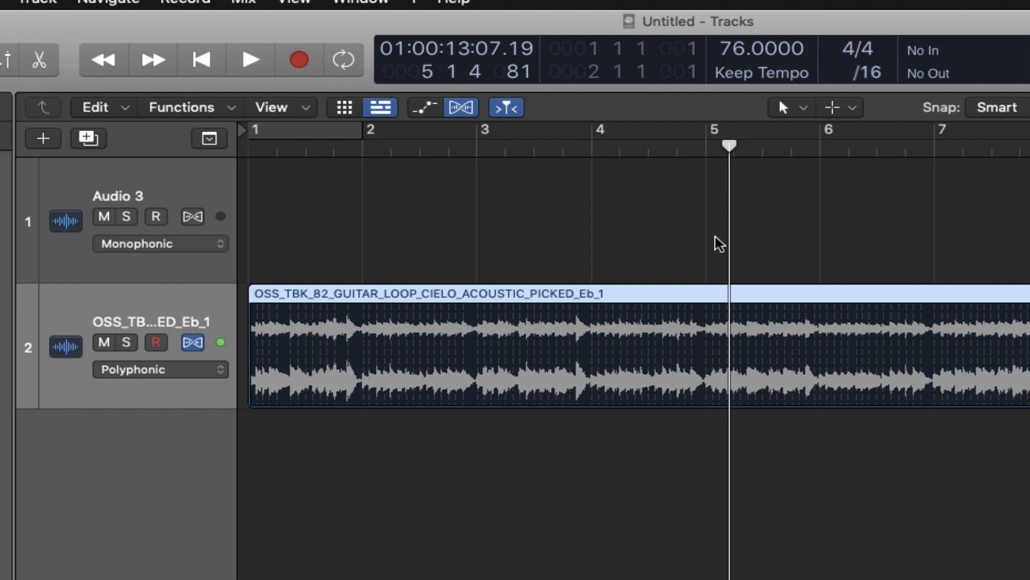
{"action": "left_click", "coordinate": [220, 342]}
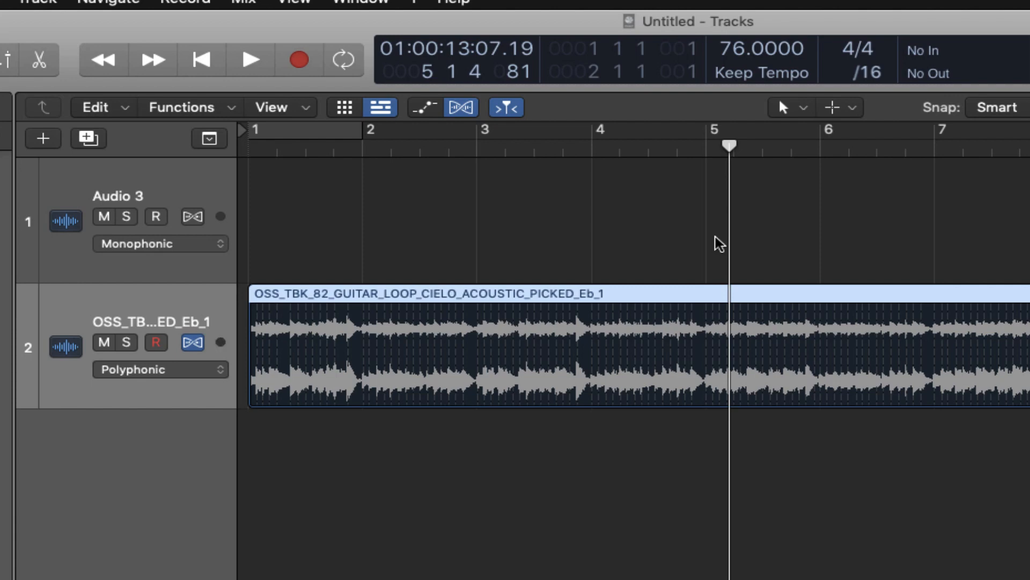
{"action": "mouse_move", "coordinate": [459, 111]}
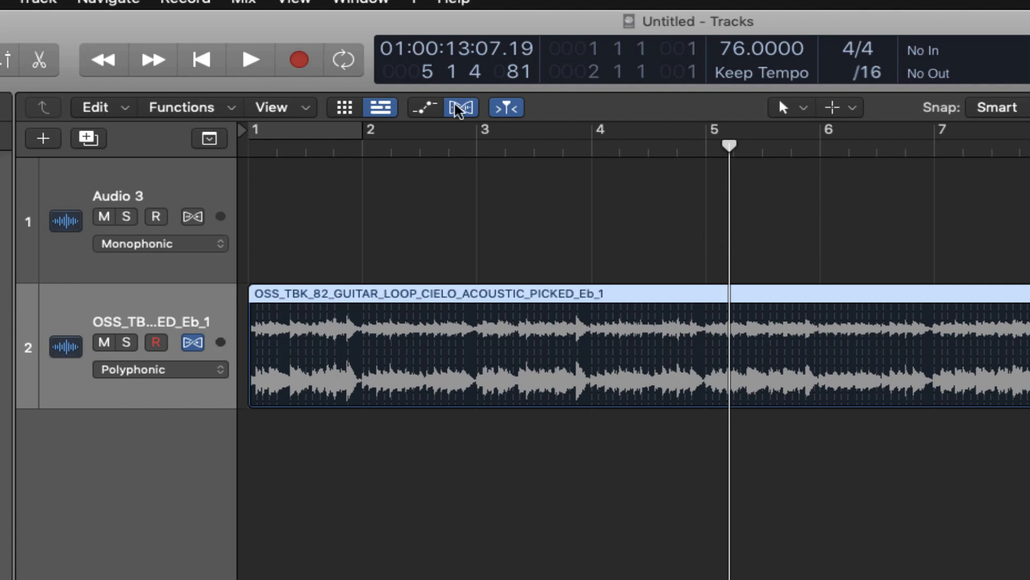
{"action": "mouse_move", "coordinate": [460, 108]}
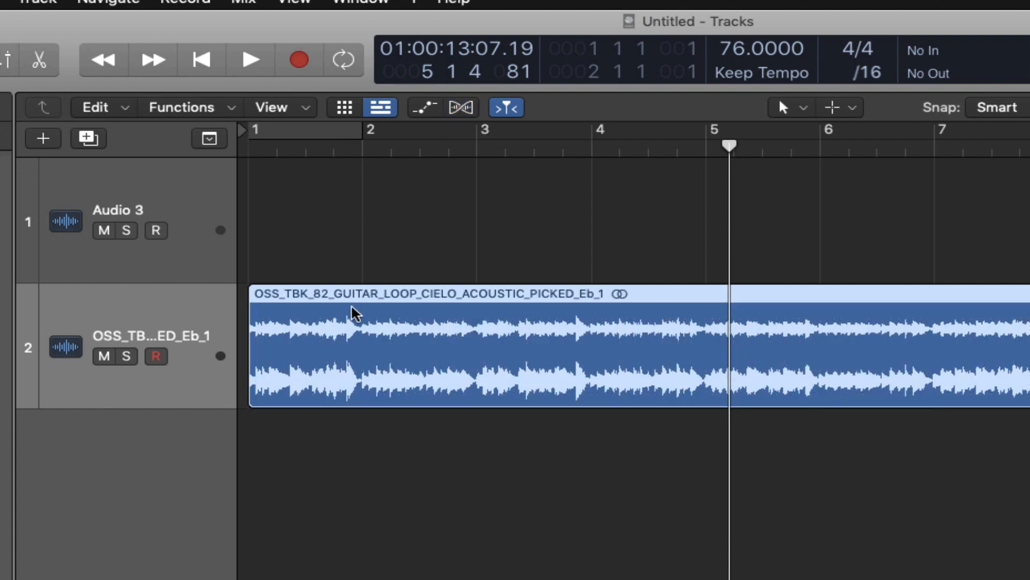
Bounce the guitar region in place as OSS_TBK_76, muting the original region
{"action": "right_click", "coordinate": [355, 313]}
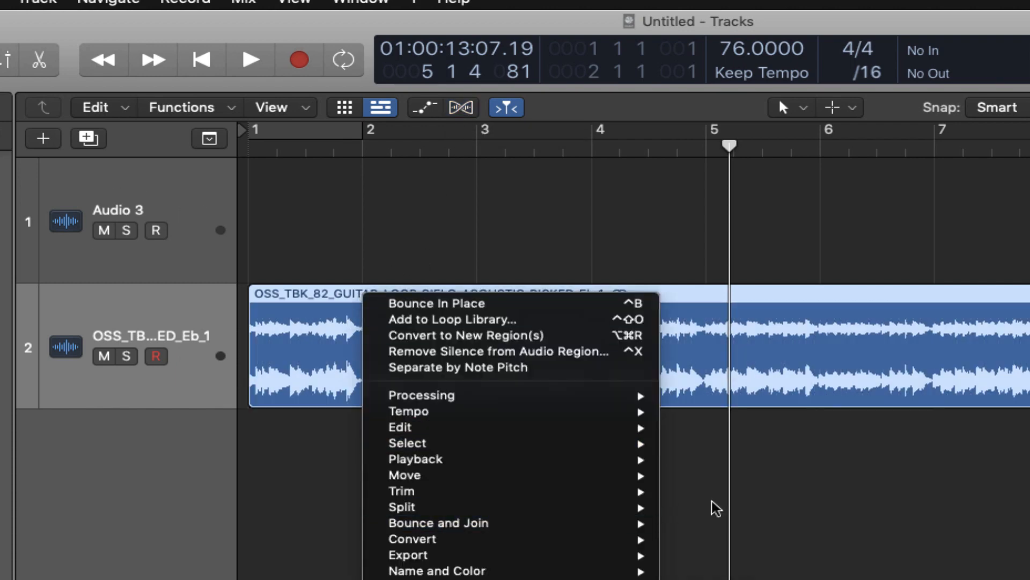
{"action": "left_click", "coordinate": [437, 303]}
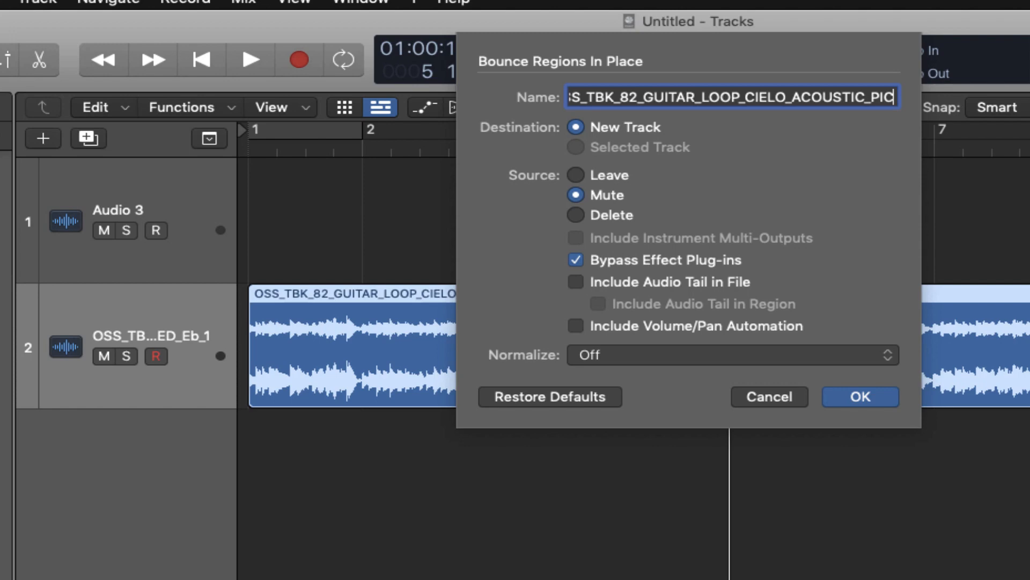
{"action": "type", "text": "OSS_TBK_76"}
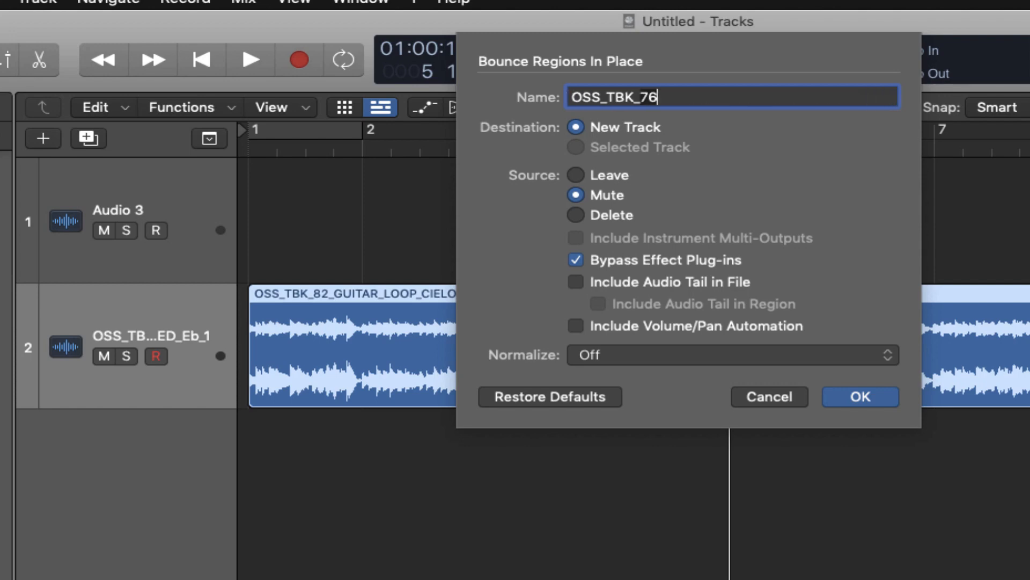
{"action": "left_click", "coordinate": [860, 396]}
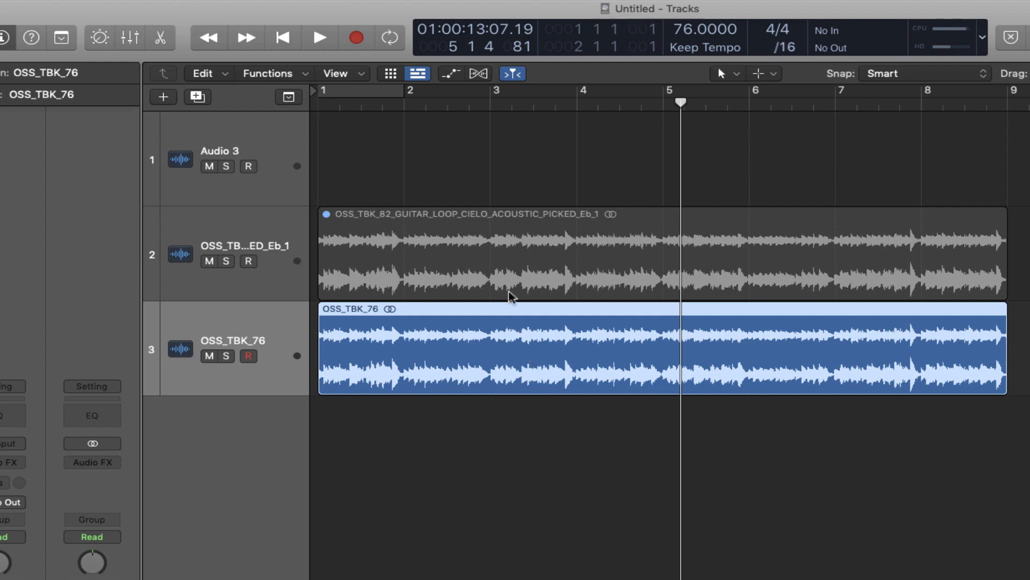
{"action": "left_click", "coordinate": [483, 253]}
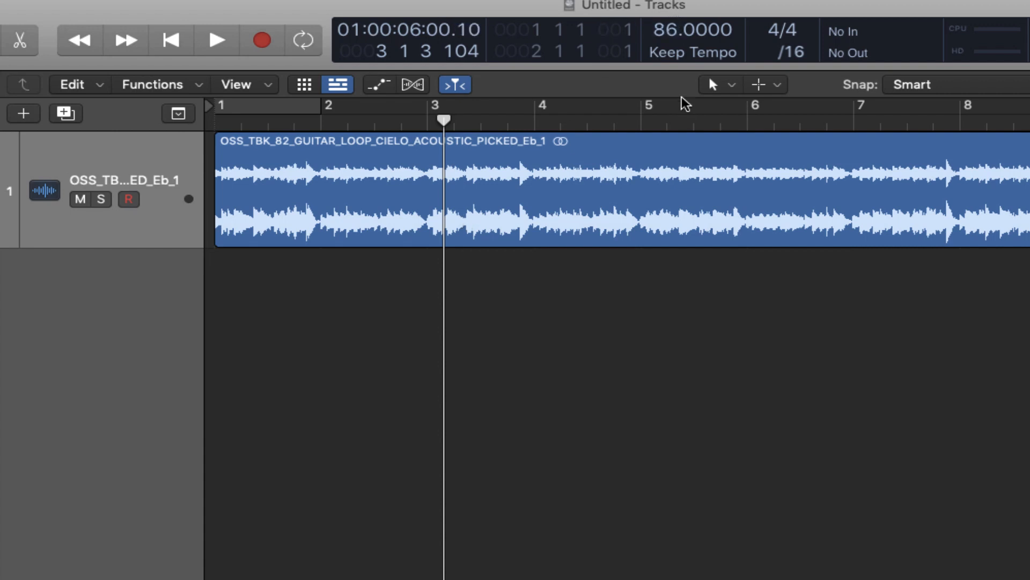
Adjust the tempo display to 86 BPM with the flexed guitar loop on track 1
{"action": "left_click", "coordinate": [216, 41]}
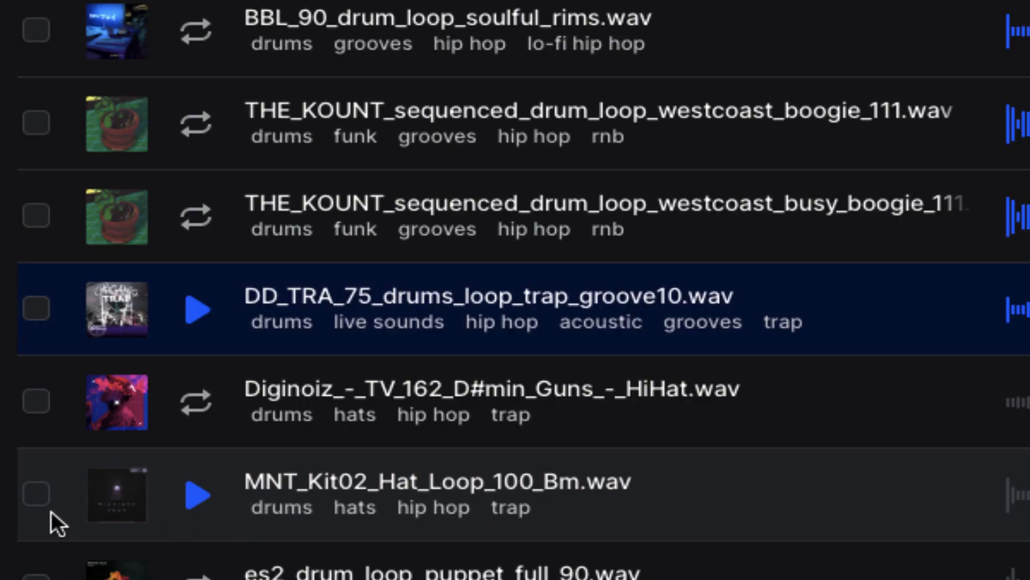
{"action": "mouse_move", "coordinate": [196, 309]}
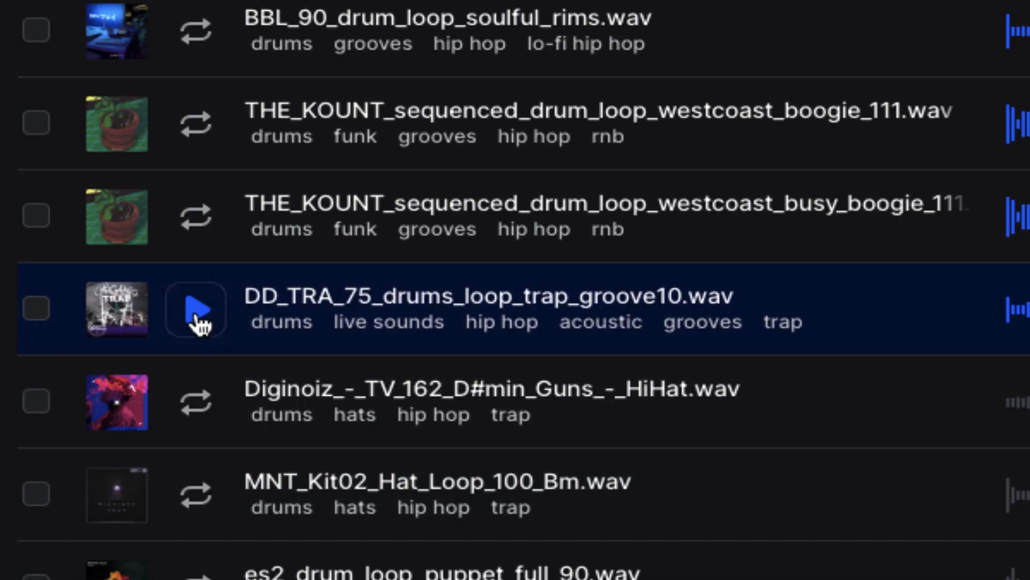
Preview the DD_TRA_75_drums_loop_trap_groove10.wav drum loop in Splice
{"action": "left_click", "coordinate": [196, 309]}
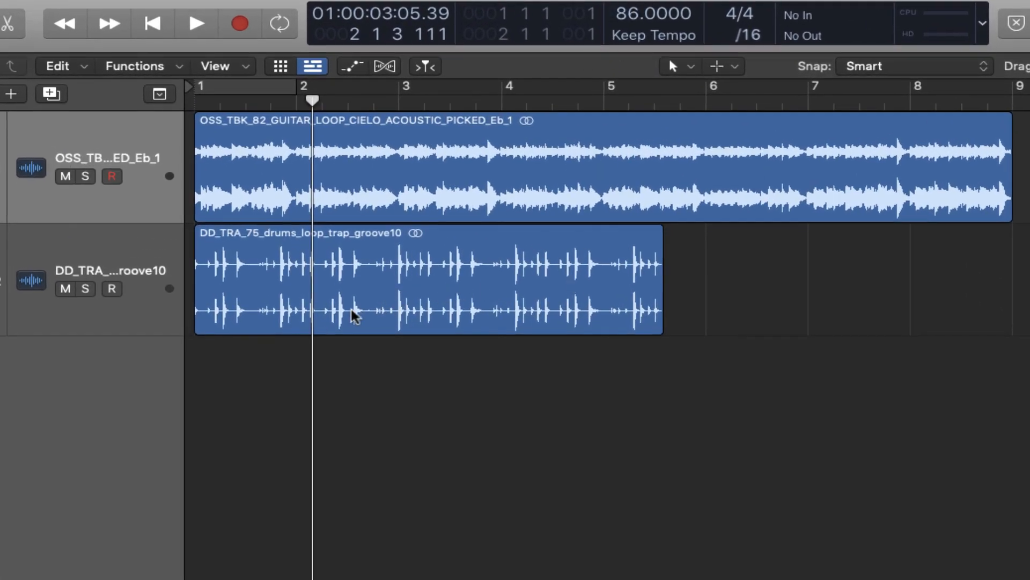
Option-drag the trap drum region's right edge to time-stretch it to end at bar 5
{"action": "left_click", "coordinate": [153, 24]}
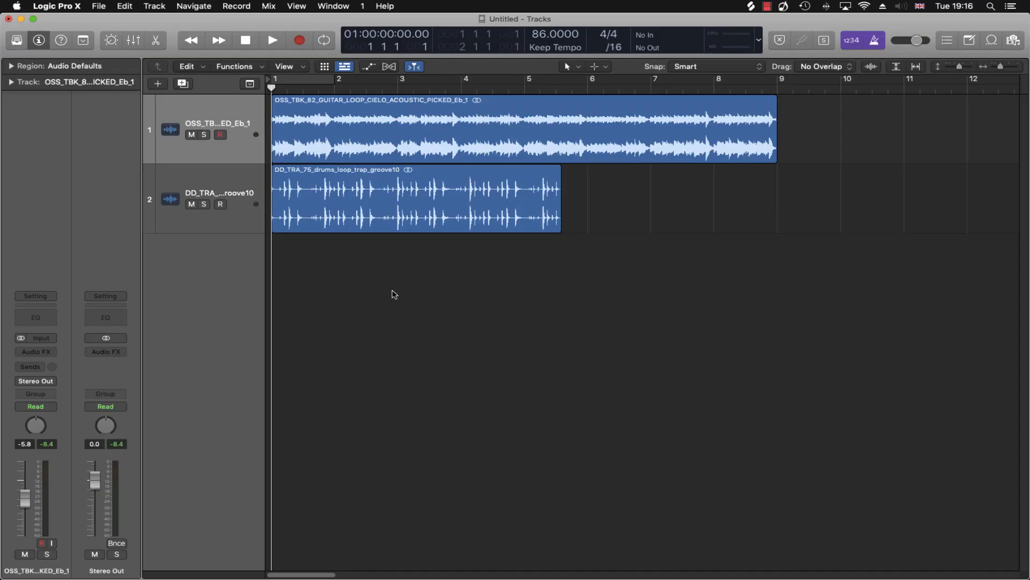
{"action": "left_click", "coordinate": [272, 40]}
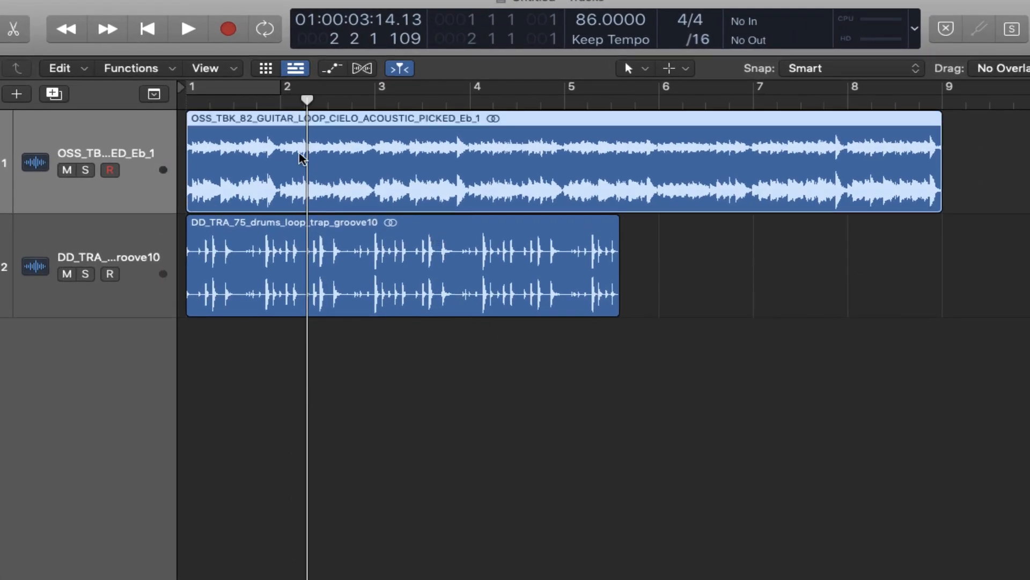
{"action": "mouse_move", "coordinate": [603, 141]}
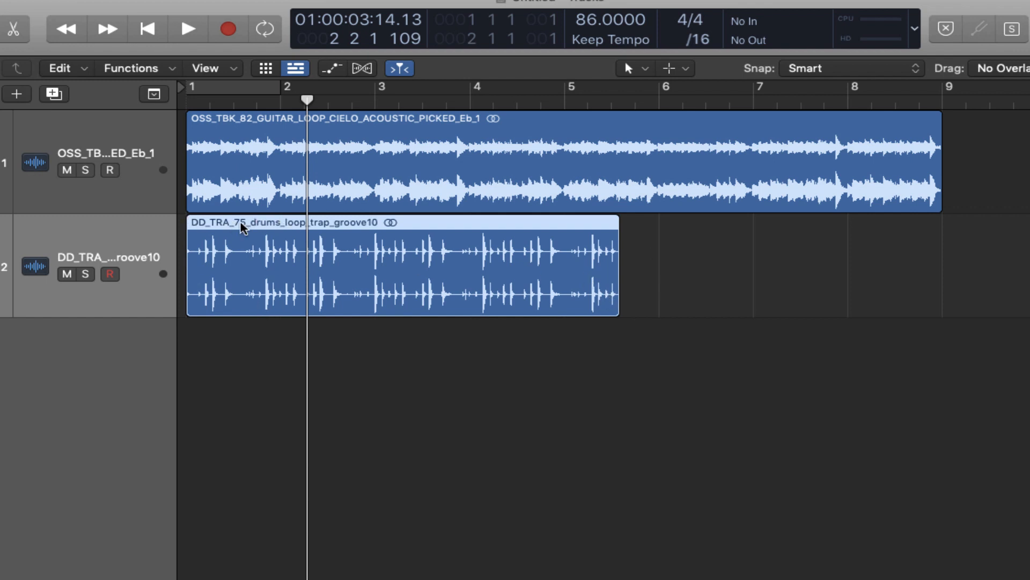
{"action": "mouse_move", "coordinate": [575, 97]}
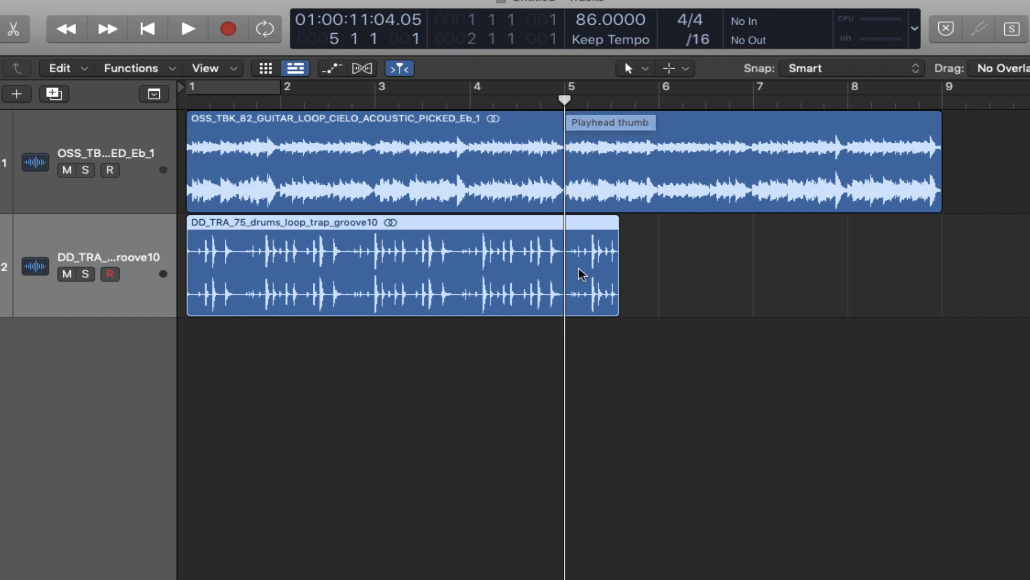
{"action": "mouse_move", "coordinate": [611, 291]}
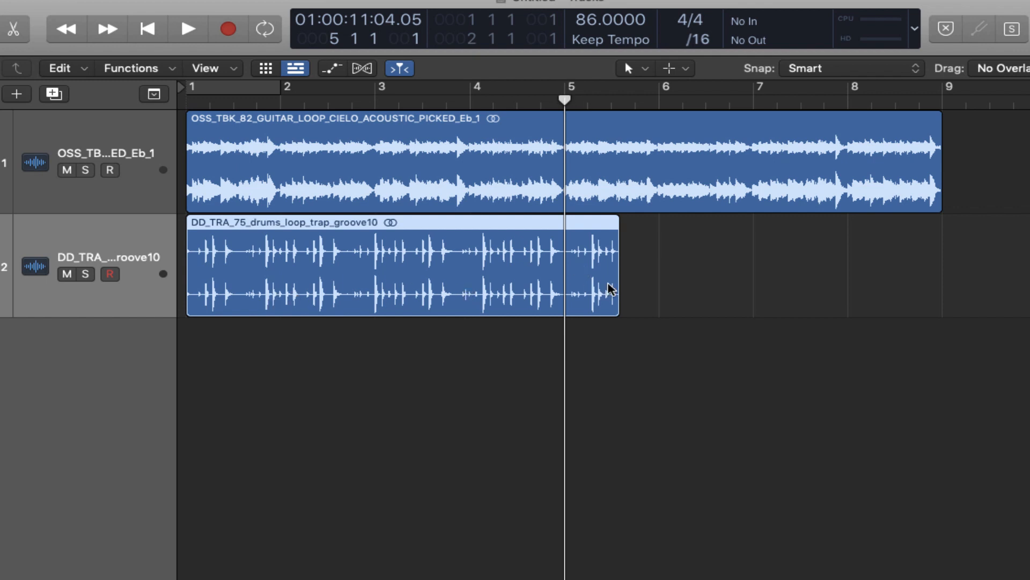
{"action": "mouse_move", "coordinate": [392, 326]}
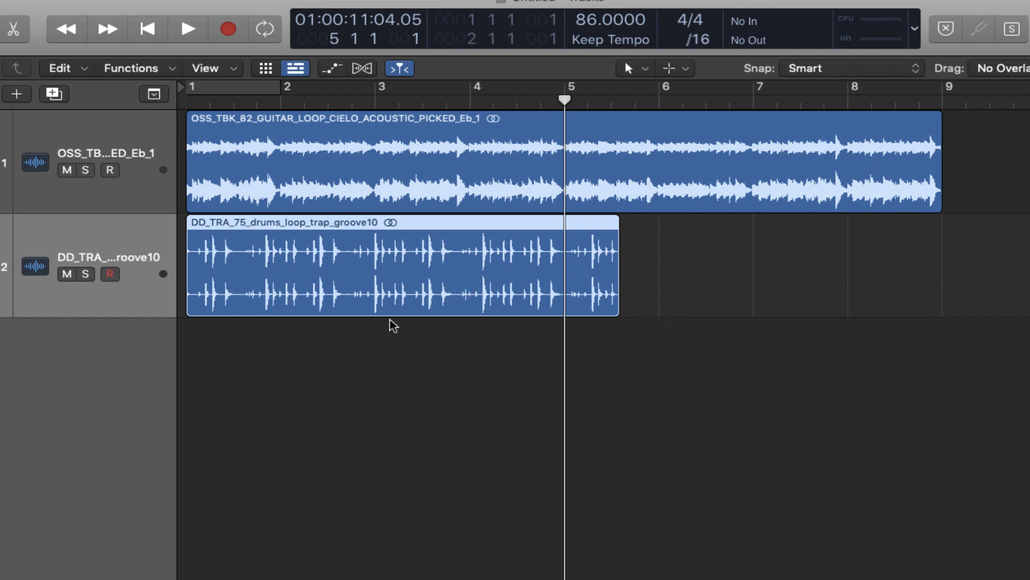
{"action": "key", "text": "option"}
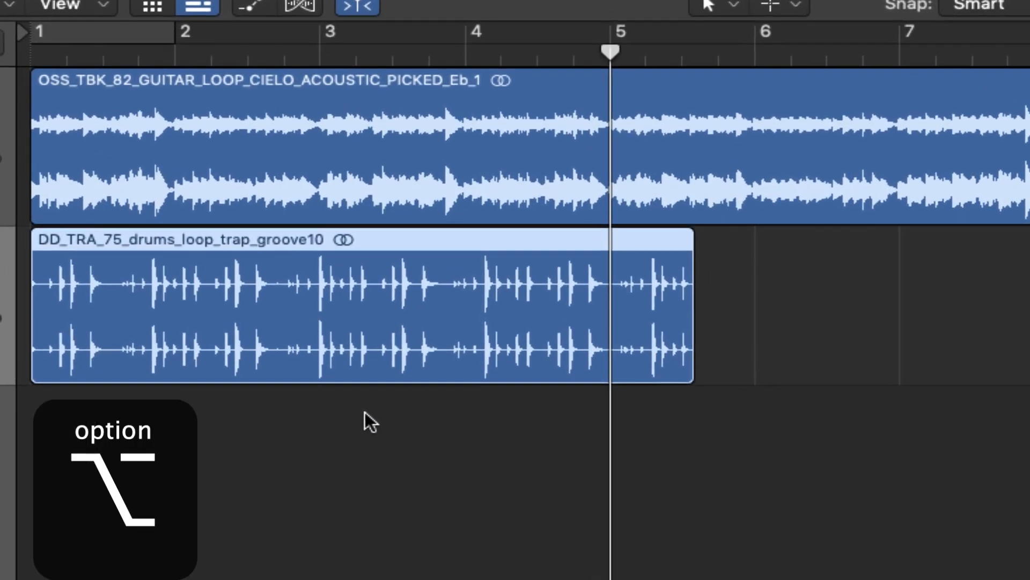
{"action": "mouse_move", "coordinate": [568, 452]}
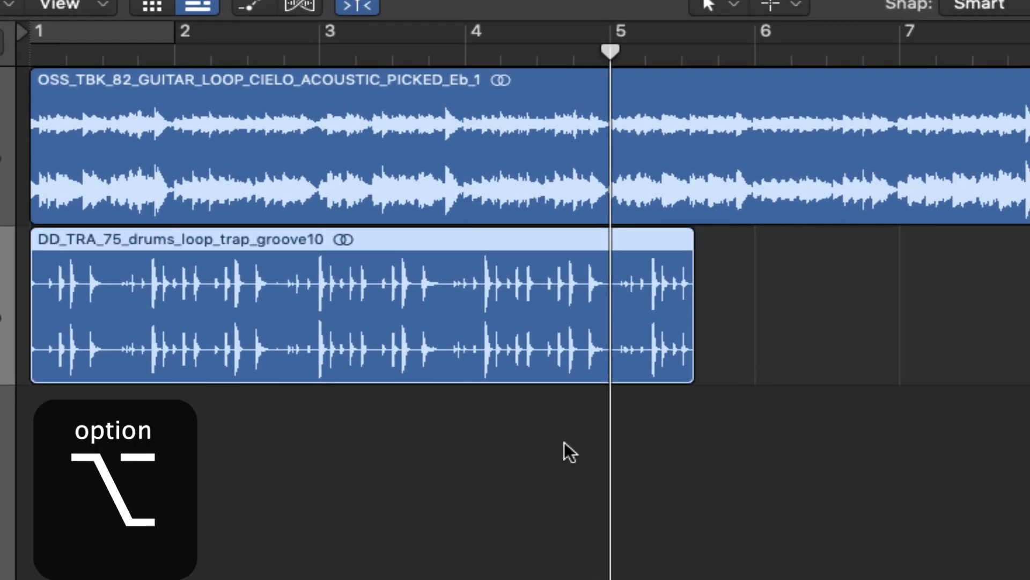
{"action": "mouse_move", "coordinate": [692, 372]}
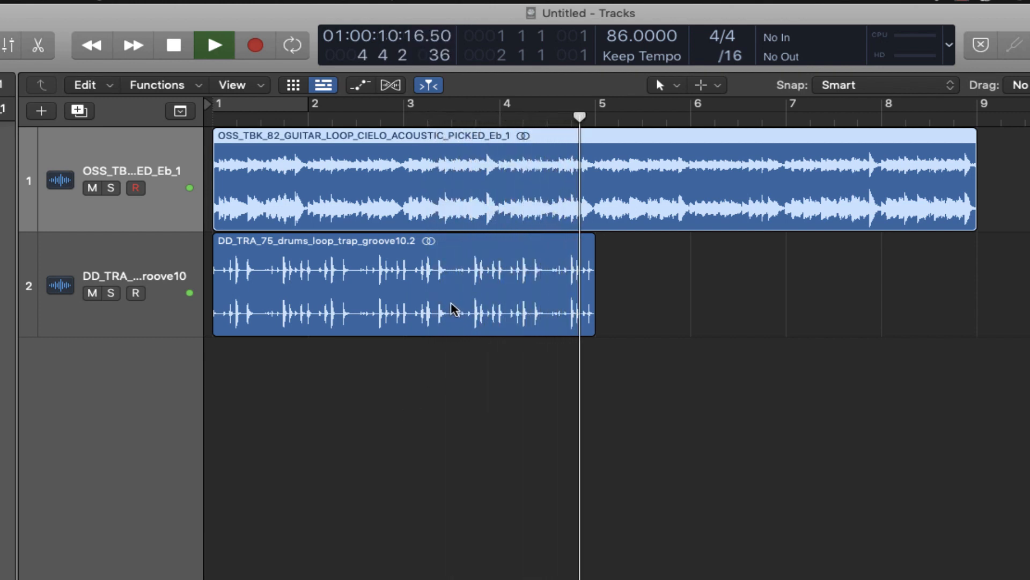
Stop playback and repeat the four-bar drum region with Command-R
{"action": "key", "text": "cmd+r"}
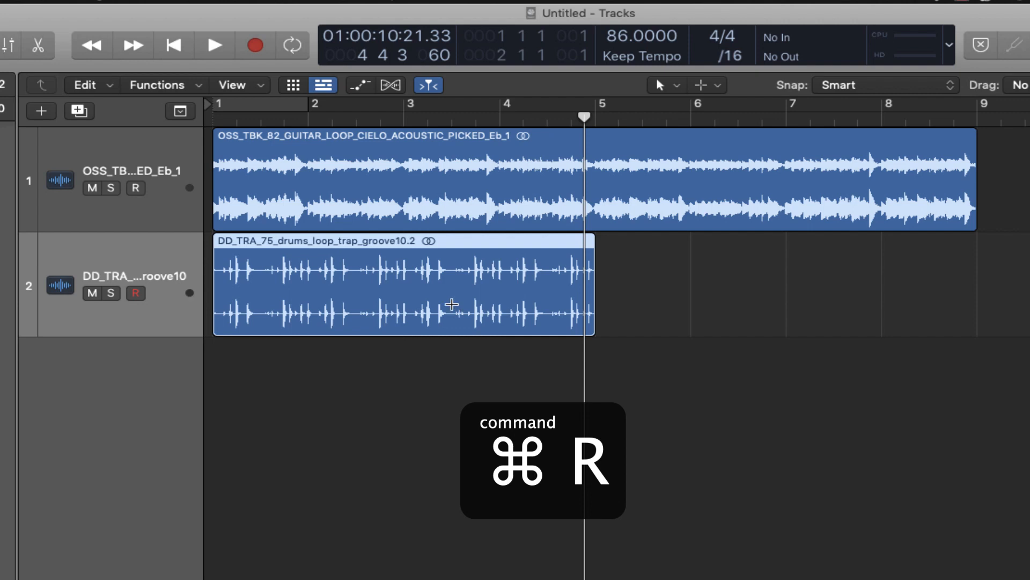
{"action": "key", "text": "cmd+r"}
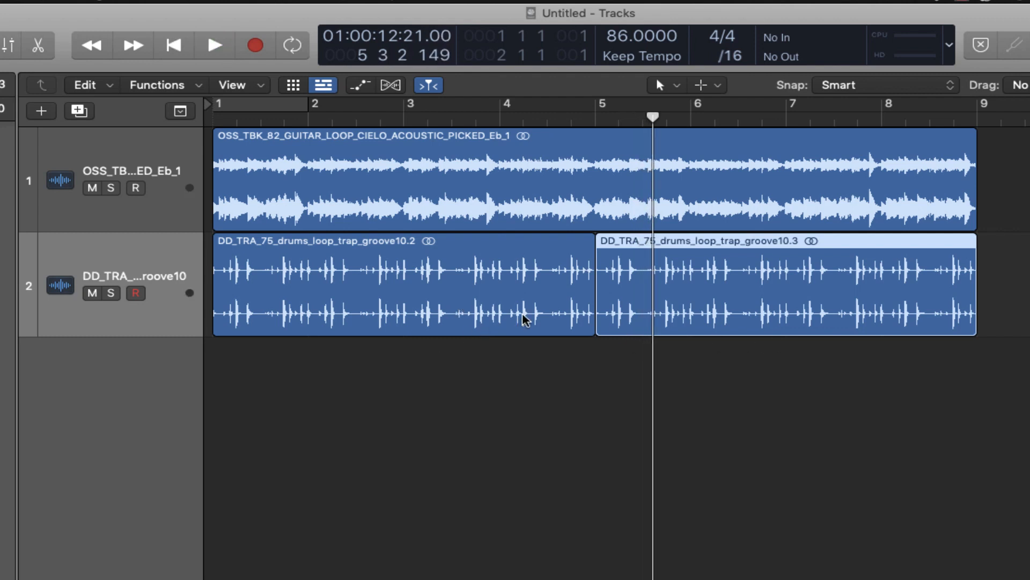
{"action": "mouse_move", "coordinate": [863, 360]}
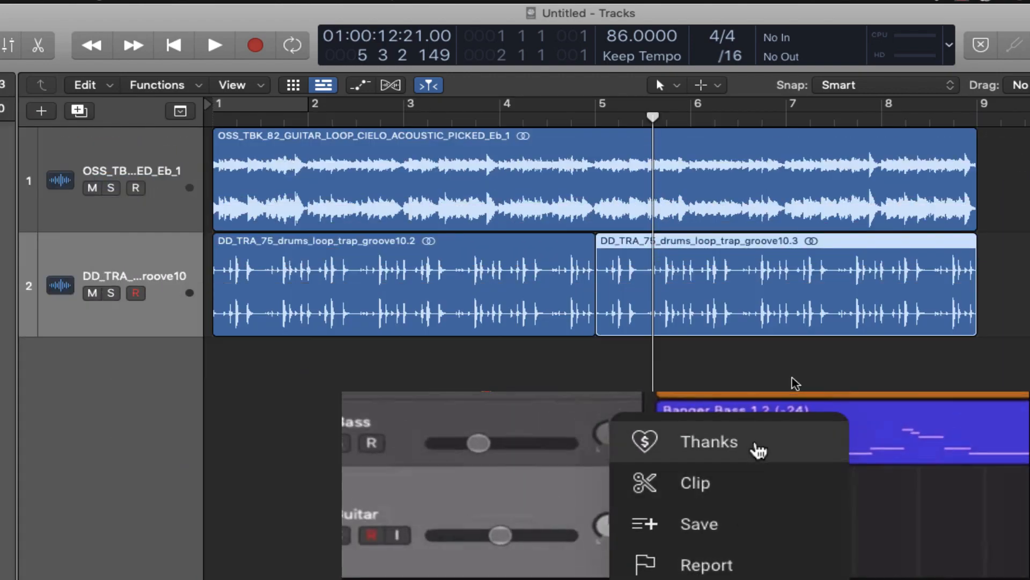
{"action": "left_click", "coordinate": [709, 441]}
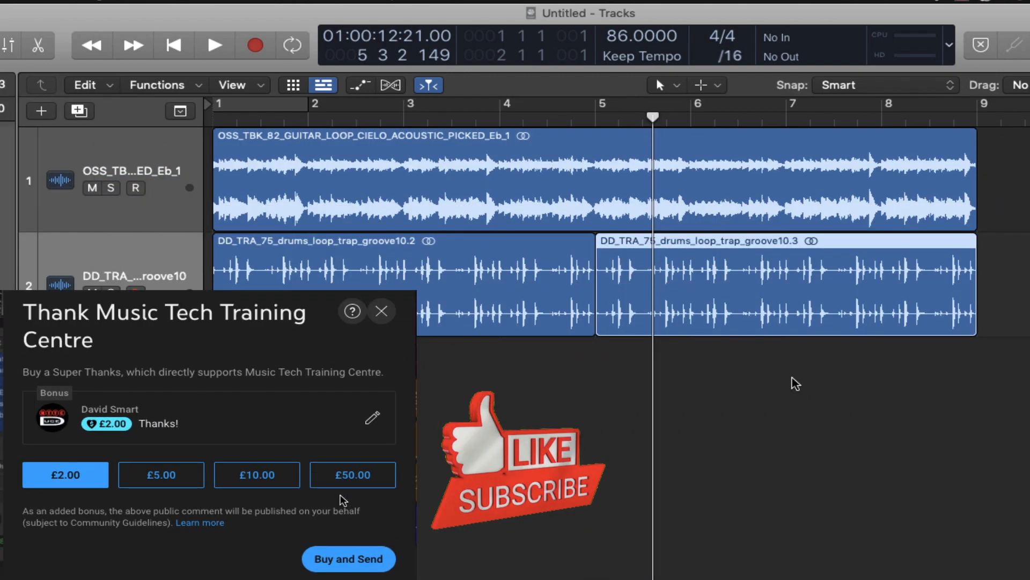
{"action": "mouse_move", "coordinate": [348, 559]}
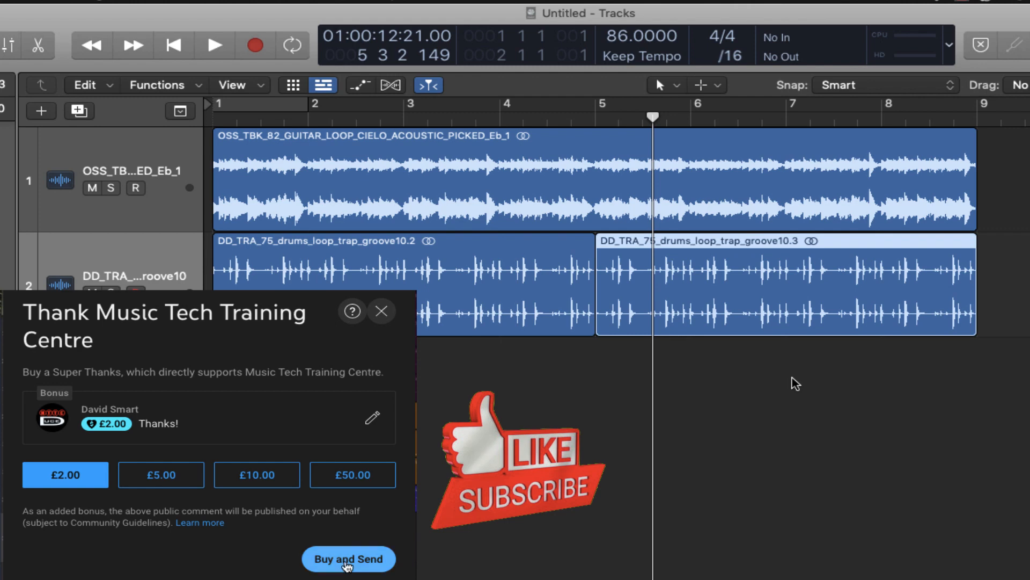